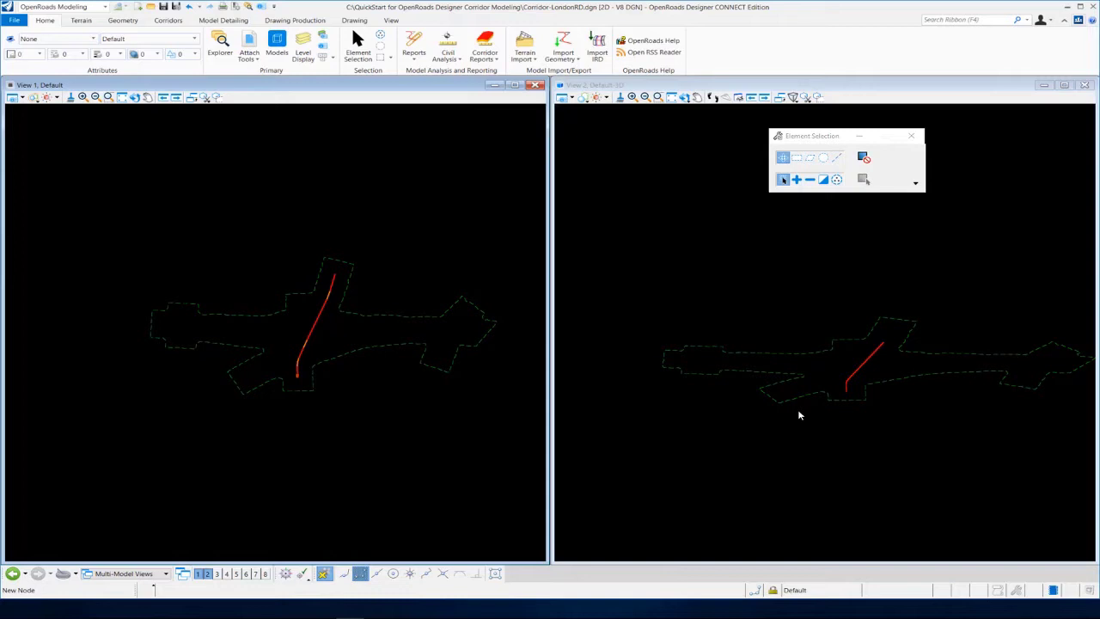
Show the Corridors ribbon tools for working on the London Road alignment.
click(161, 16)
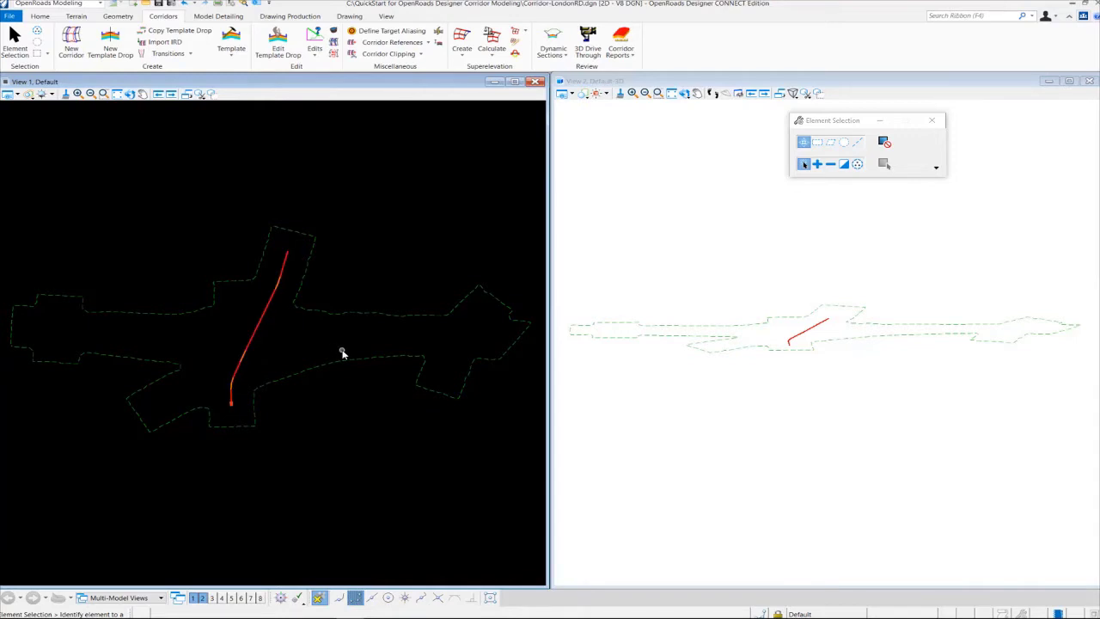
mouse_move(294, 325)
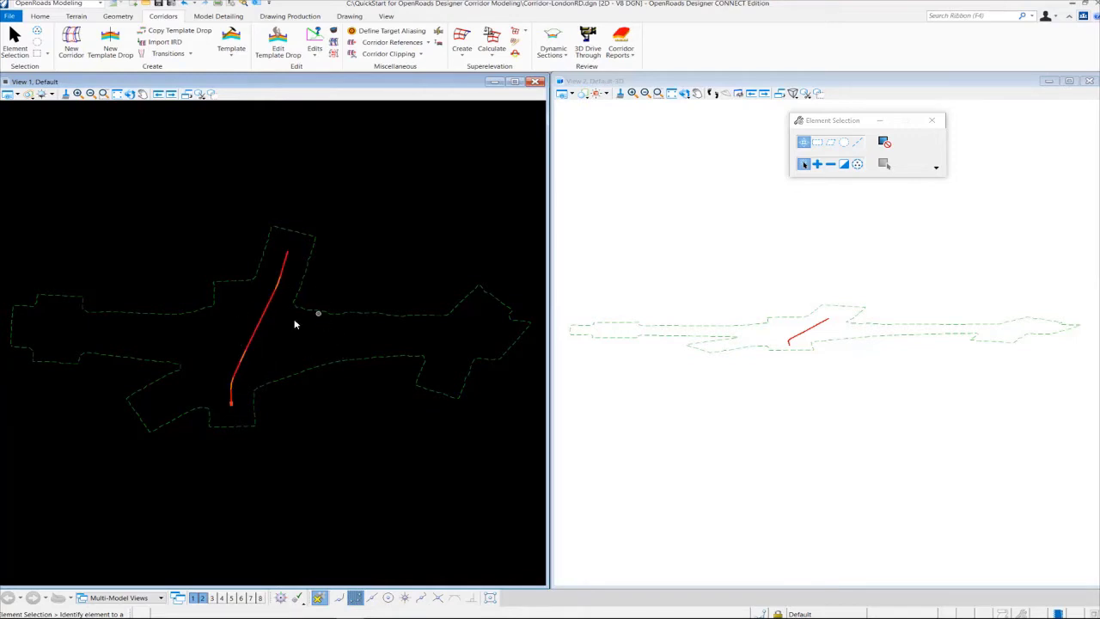
mouse_move(302, 364)
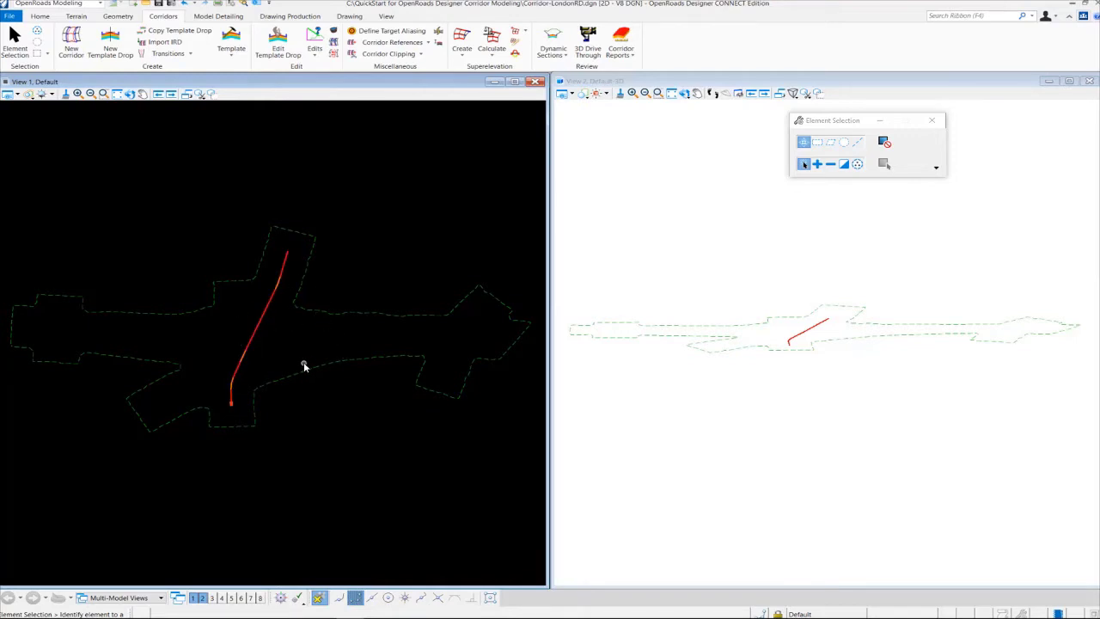
mouse_move(291, 359)
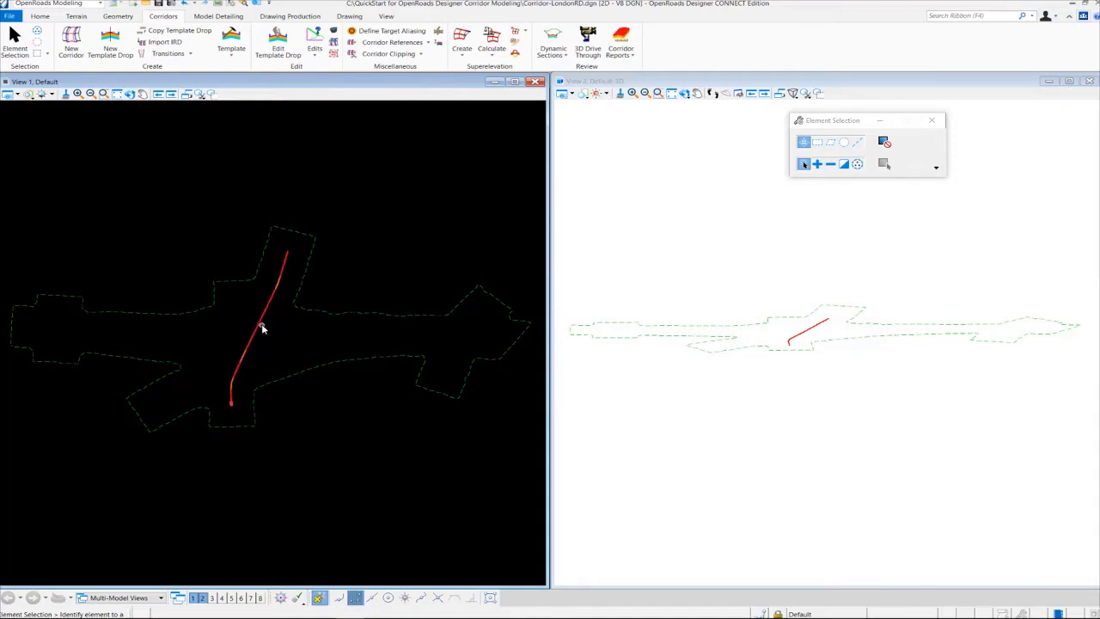
mouse_move(284, 337)
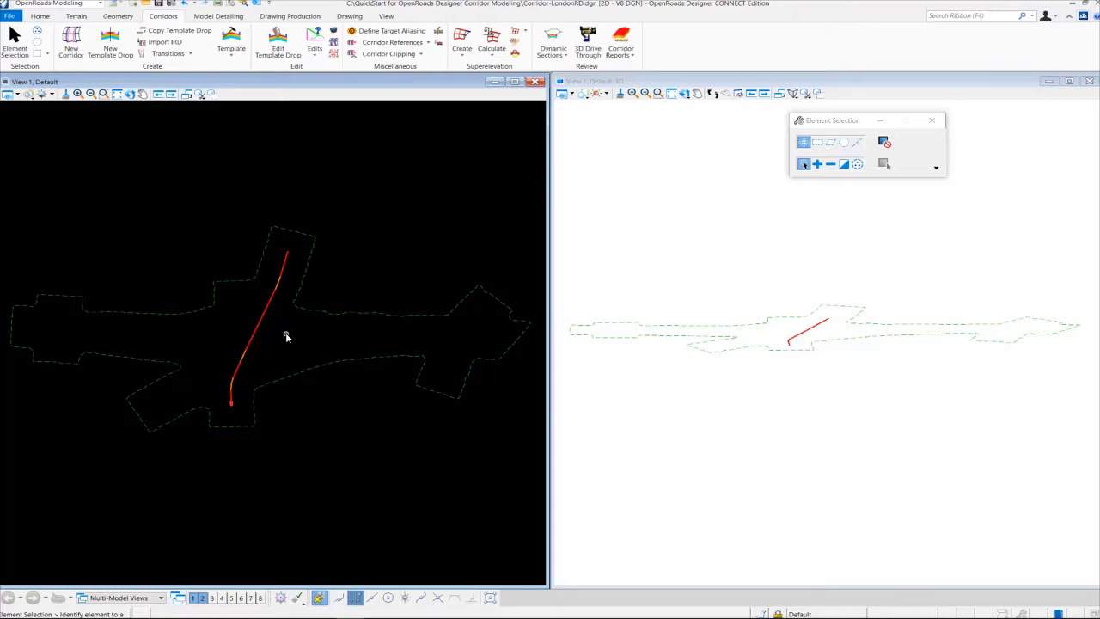
mouse_move(295, 317)
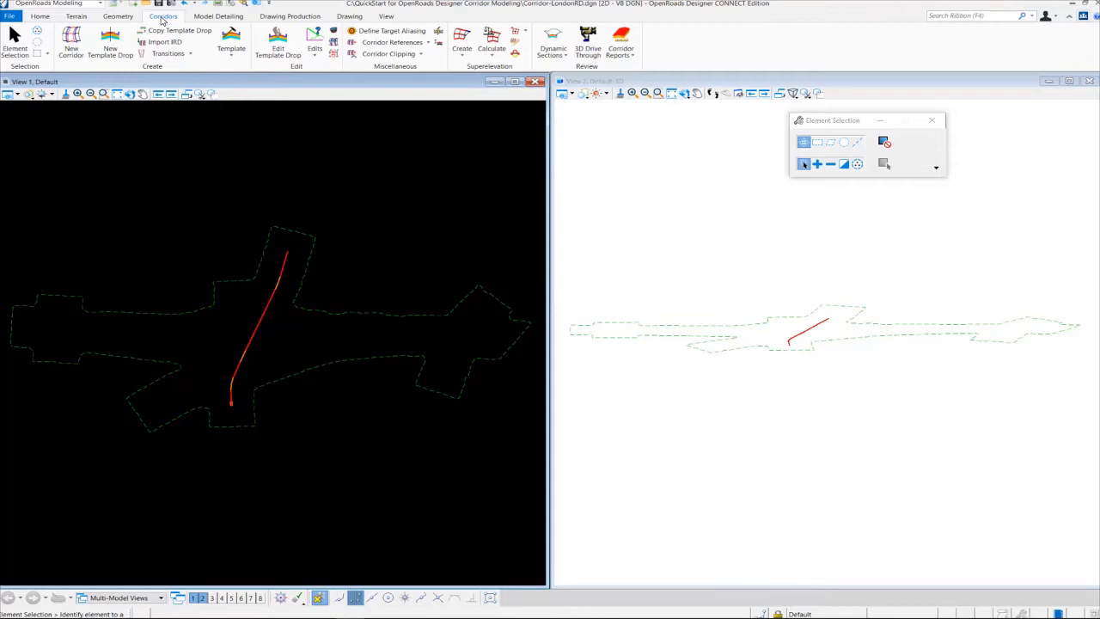
mouse_move(72, 43)
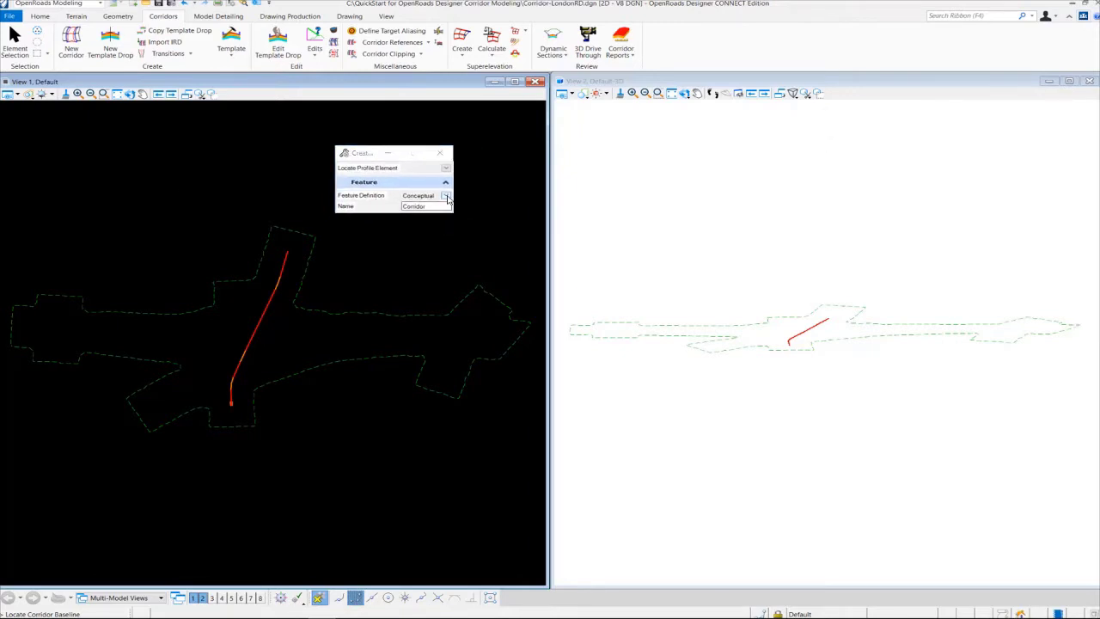
Set the new corridor's feature definition to Final.
click(445, 196)
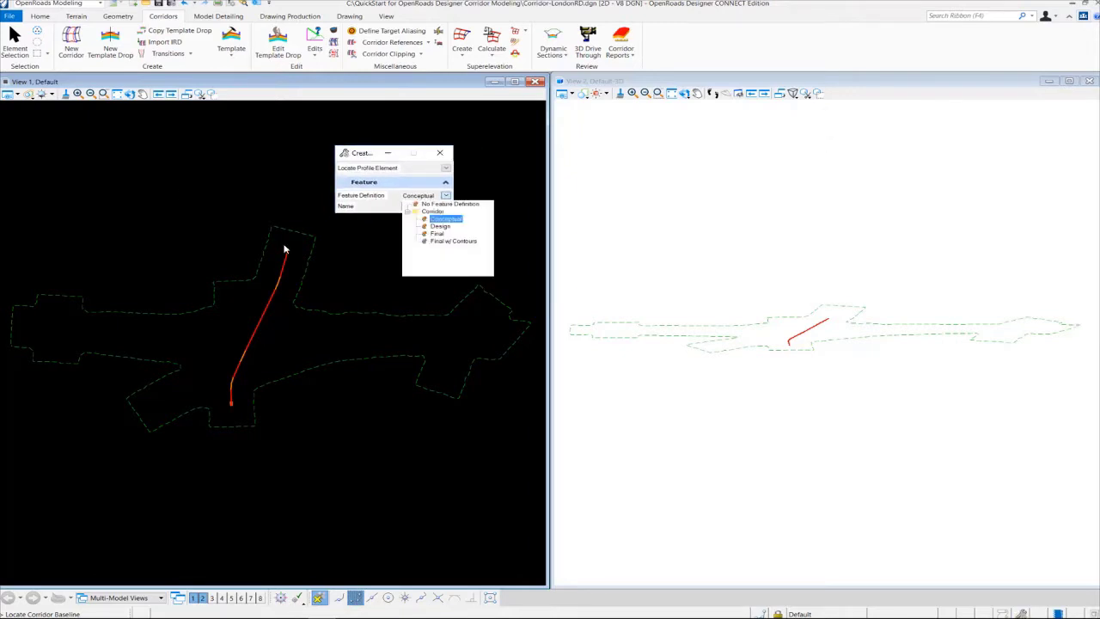
mouse_move(439, 234)
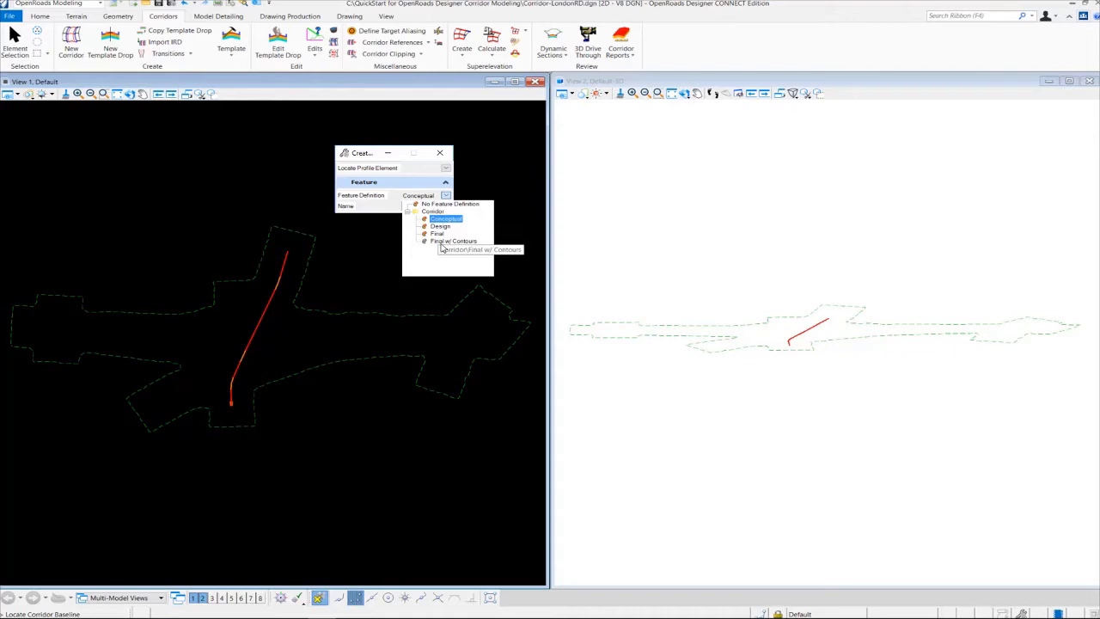
mouse_move(453, 251)
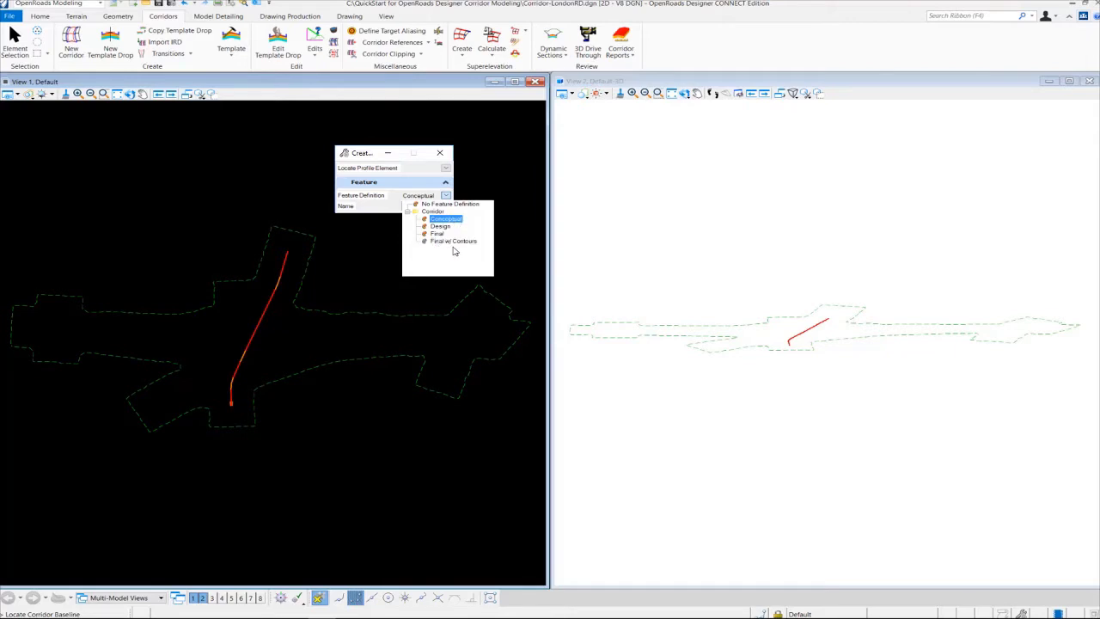
mouse_move(454, 251)
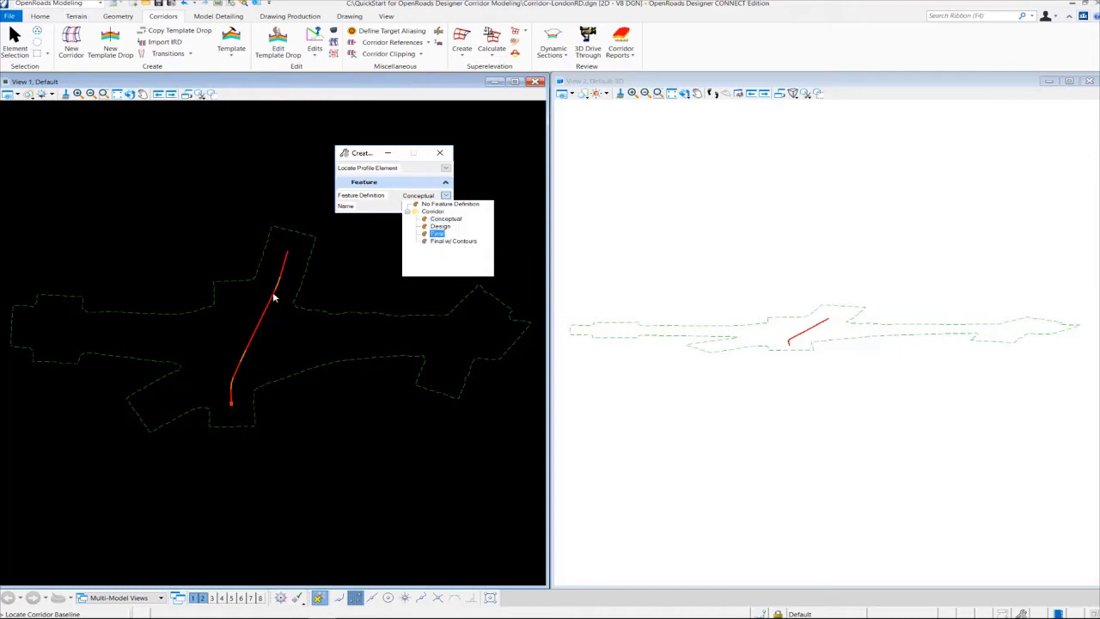
click(438, 234)
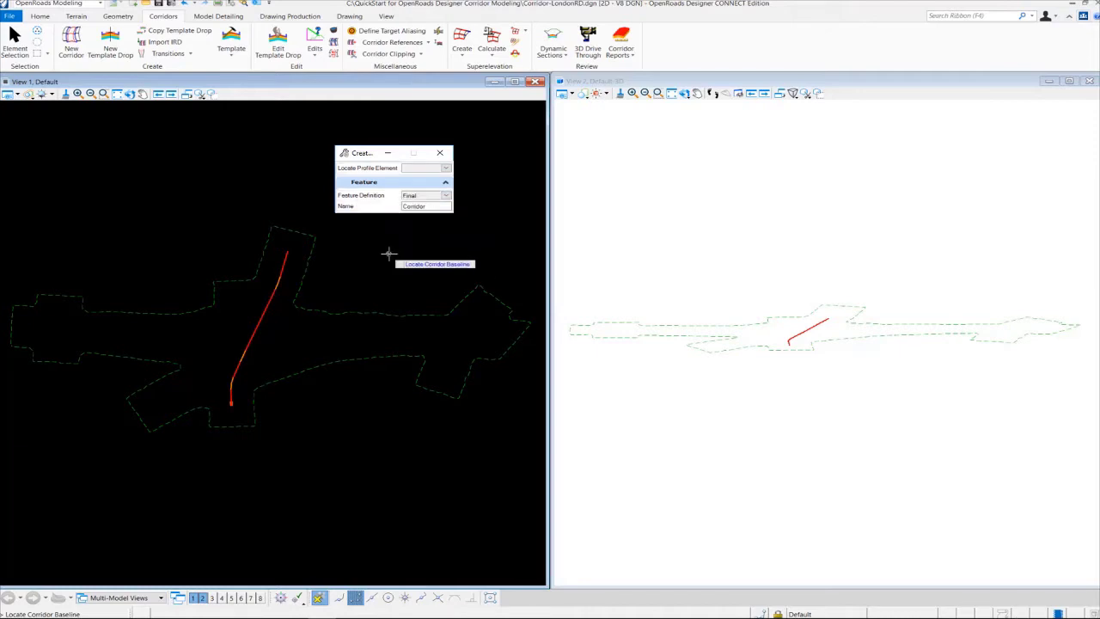
mouse_move(268, 347)
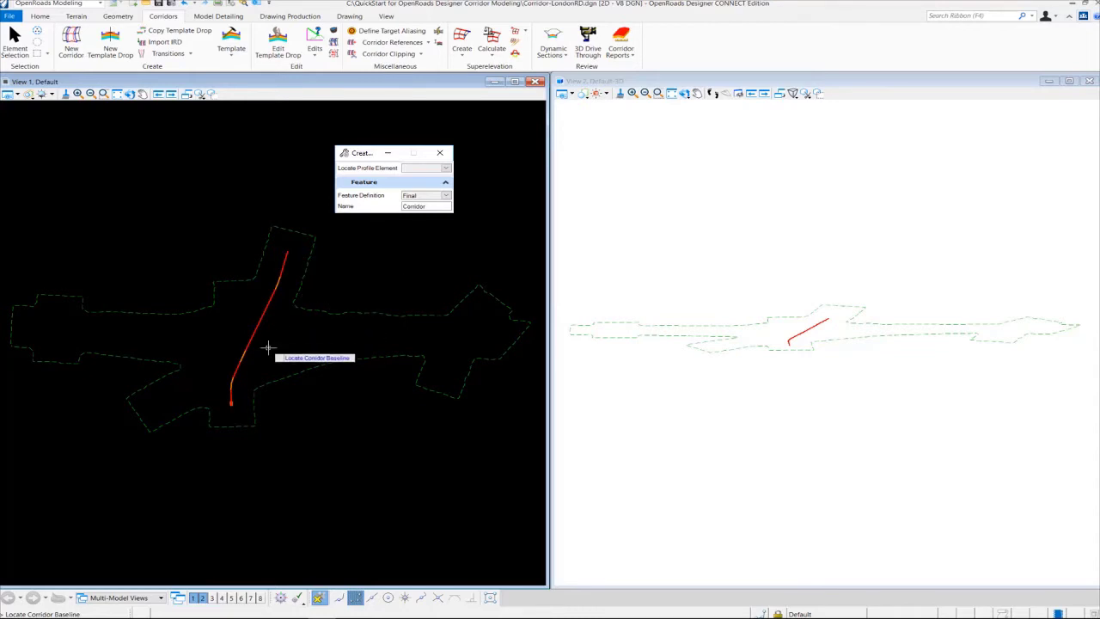
mouse_move(272, 333)
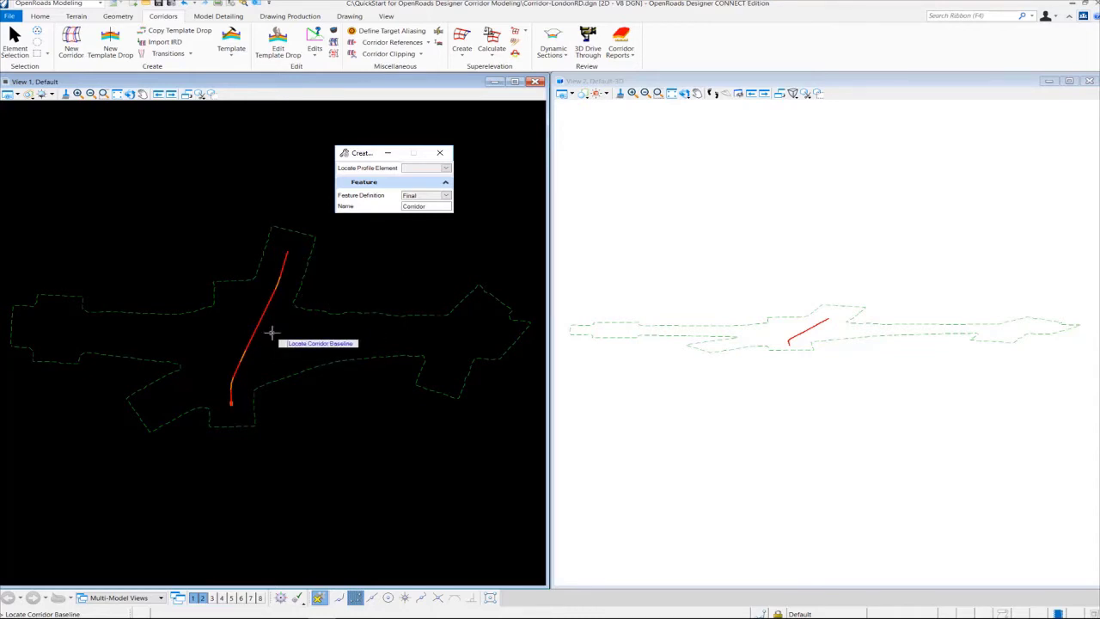
mouse_move(258, 337)
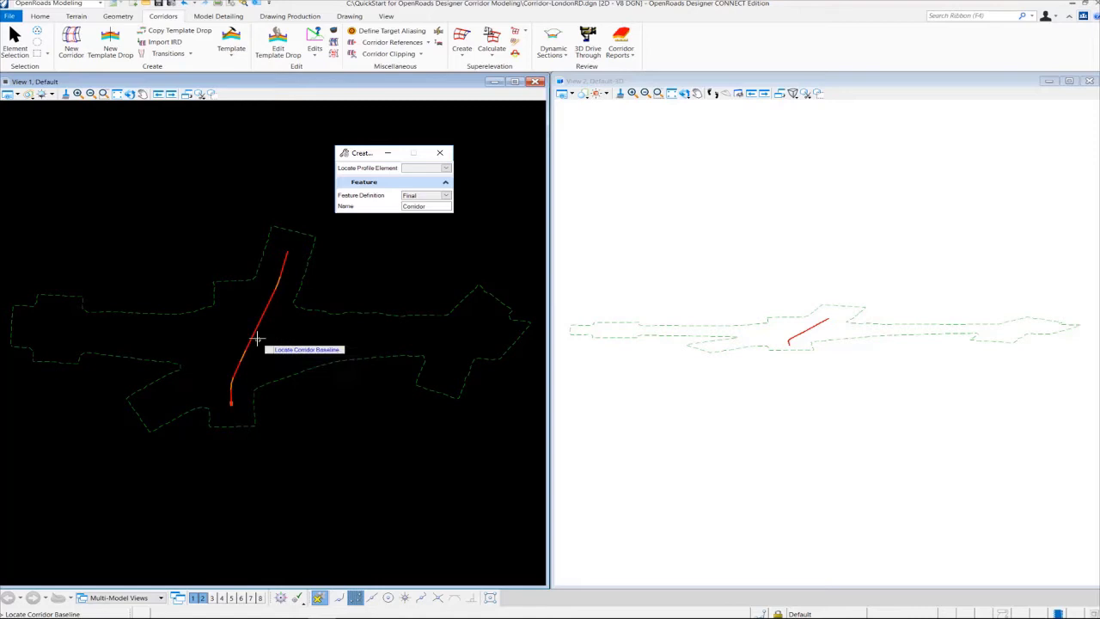
mouse_move(254, 333)
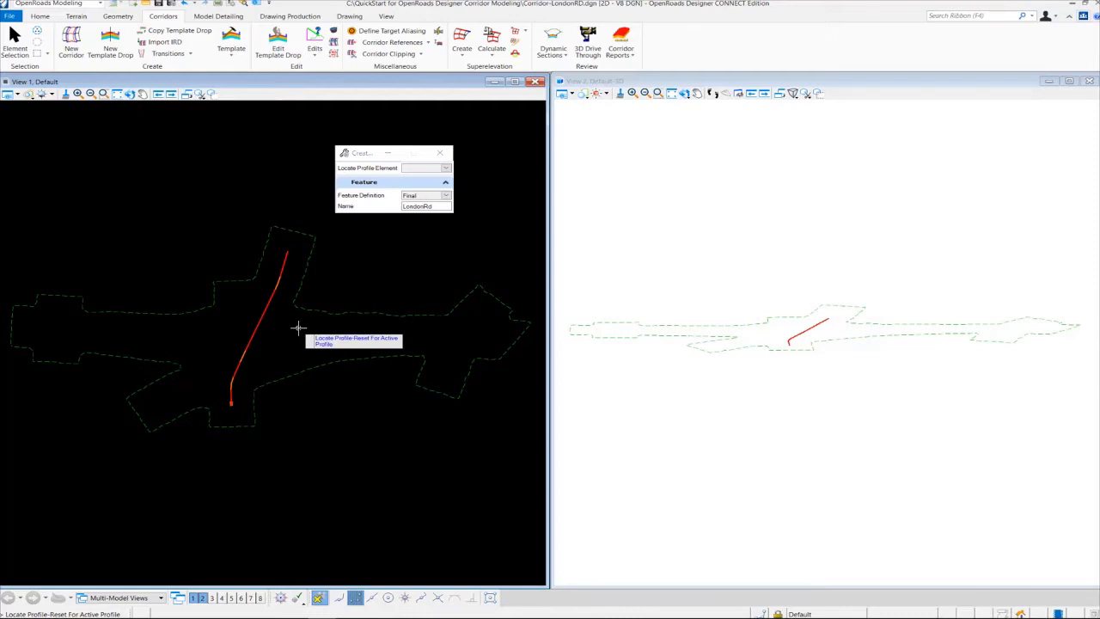
mouse_move(290, 250)
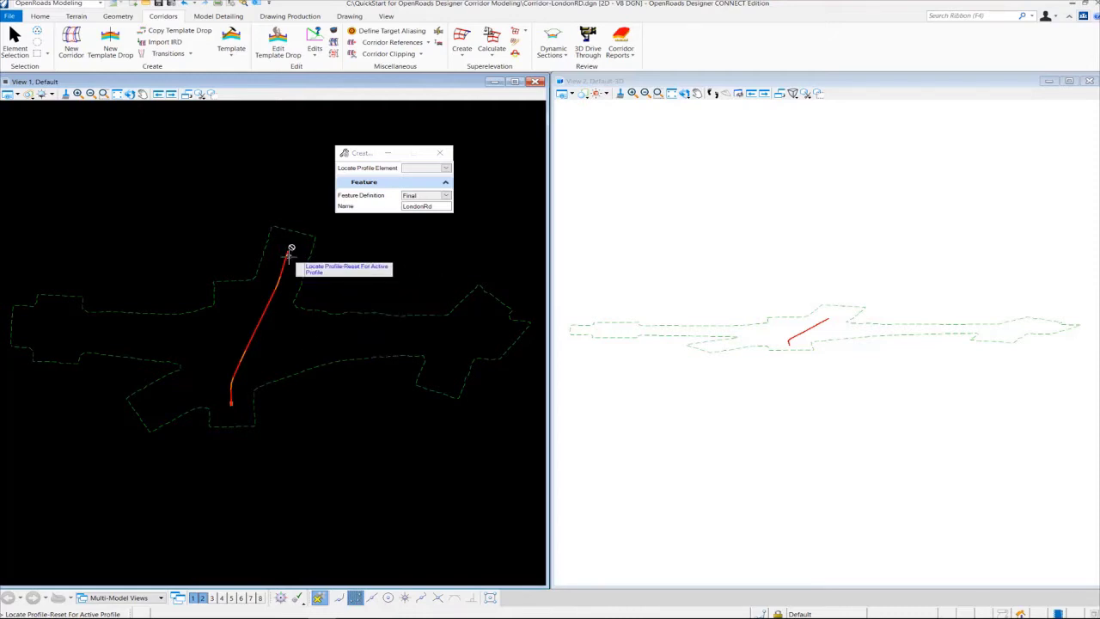
mouse_move(263, 317)
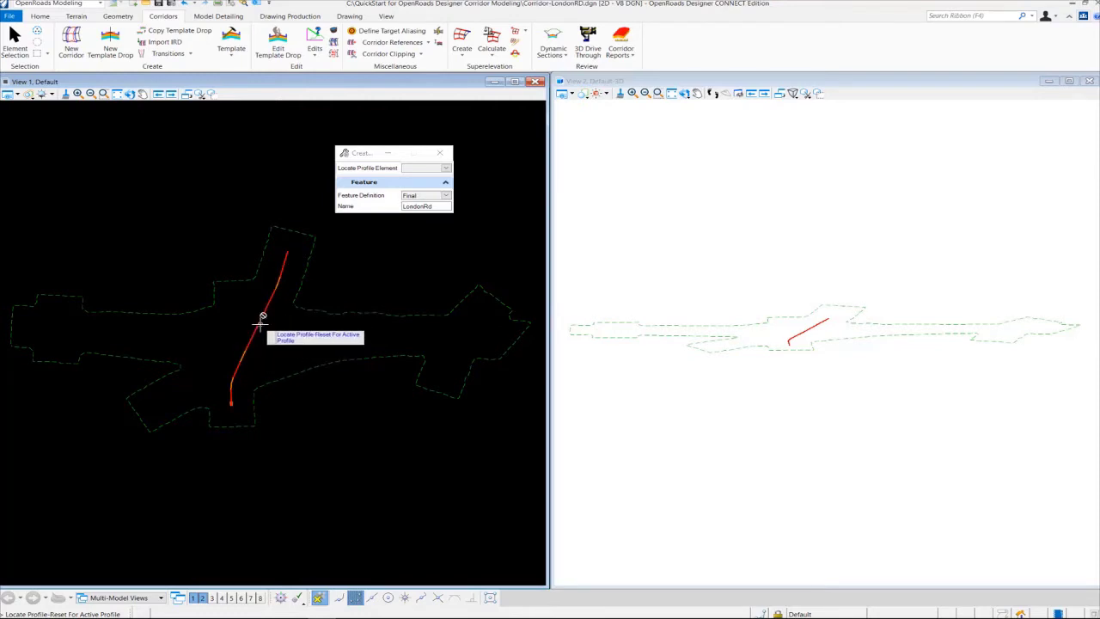
mouse_move(283, 331)
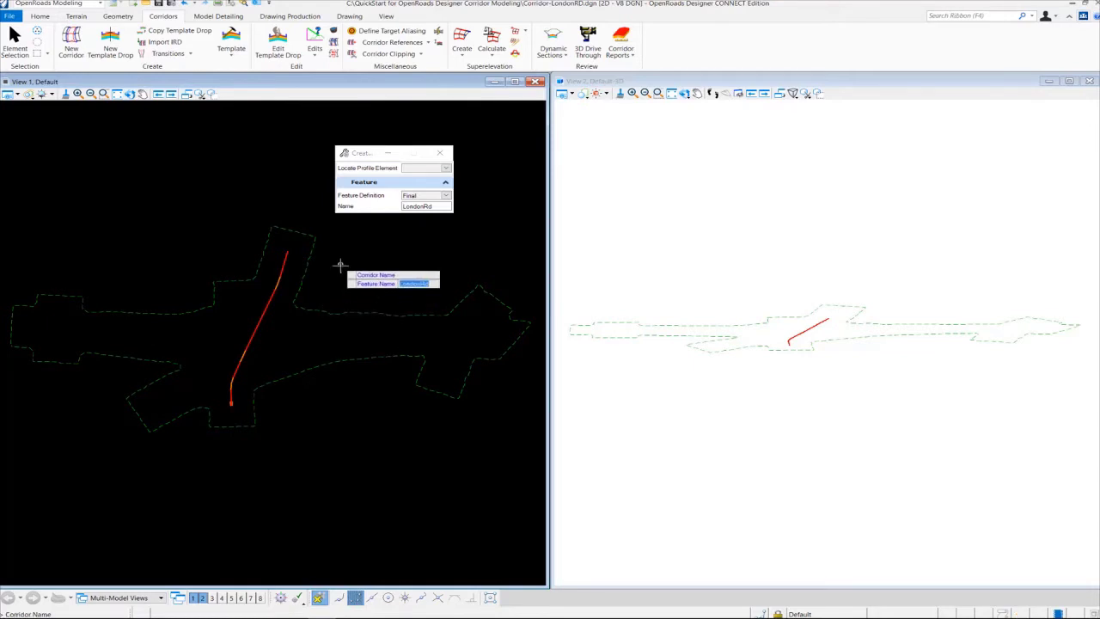
mouse_move(282, 283)
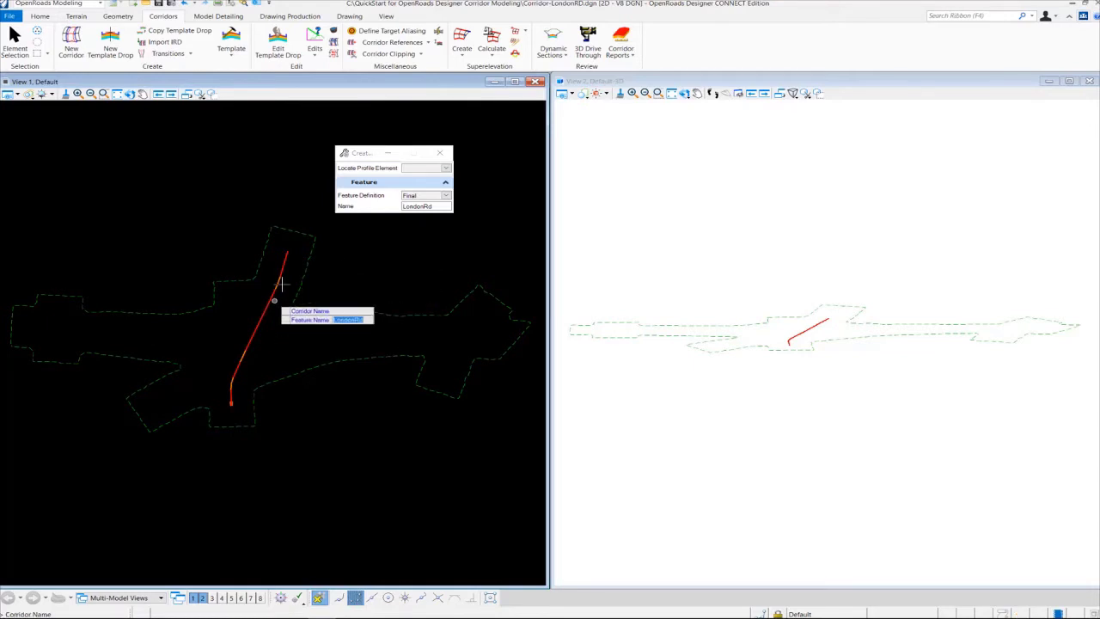
mouse_move(249, 347)
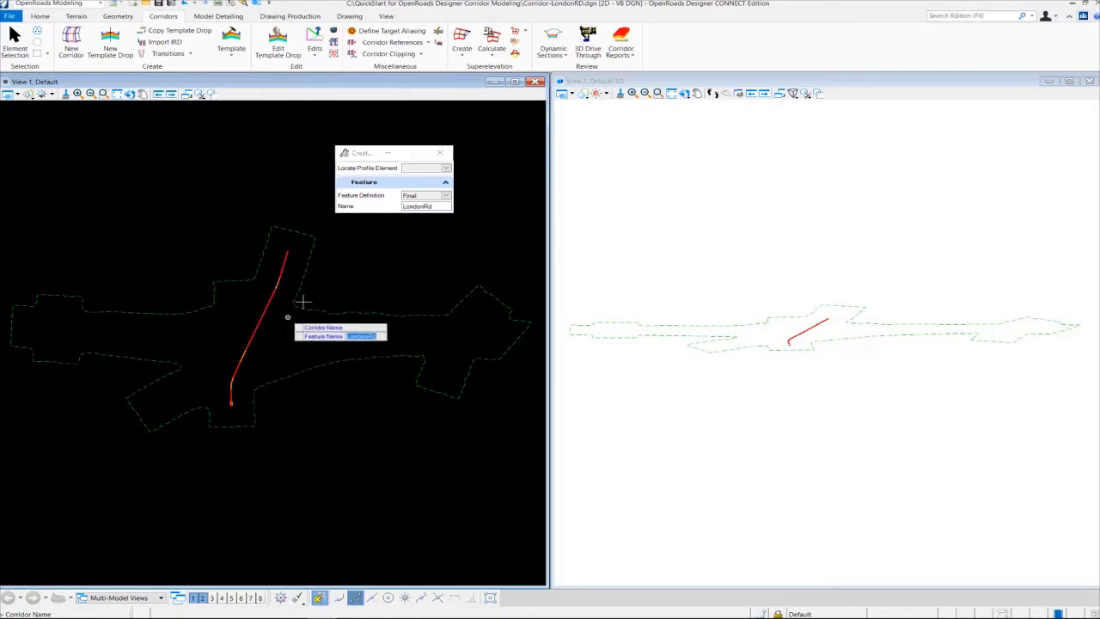
mouse_move(330, 263)
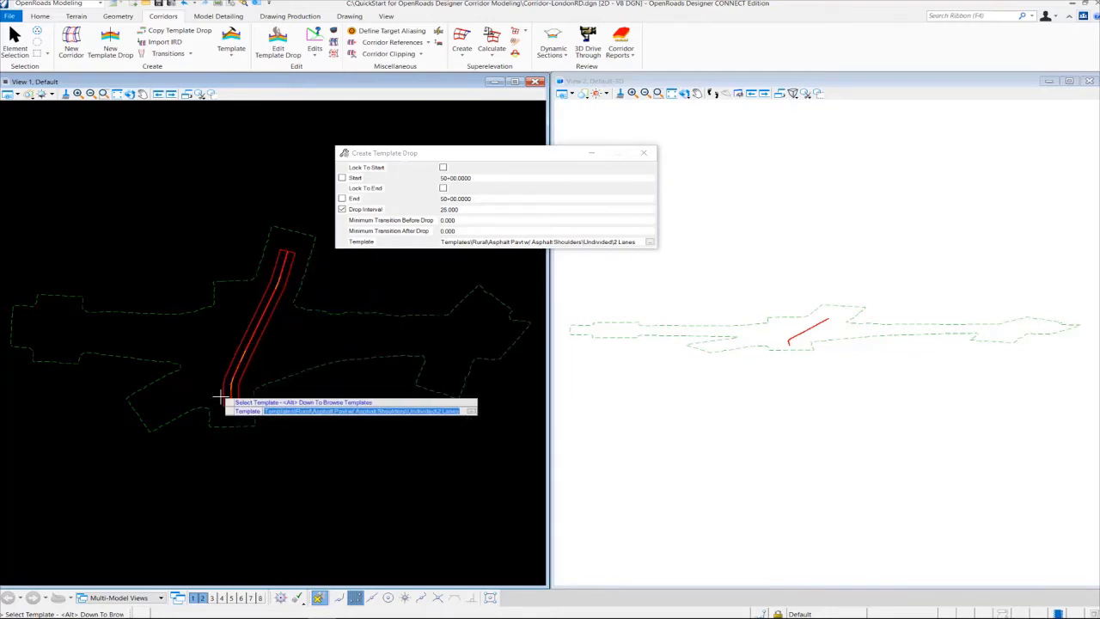
mouse_move(258, 386)
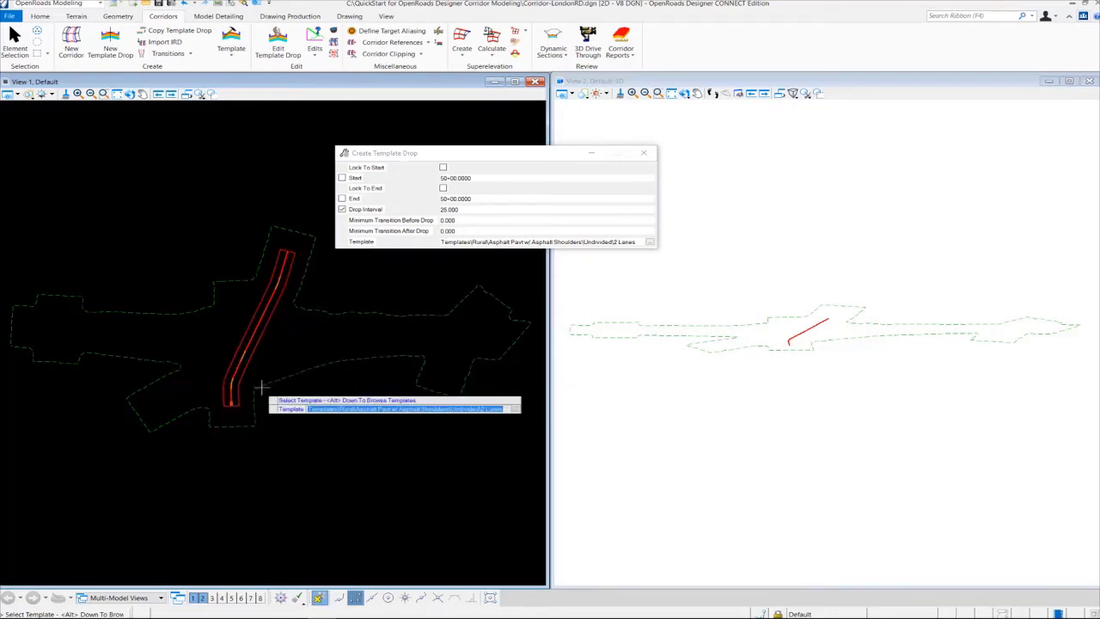
mouse_move(265, 419)
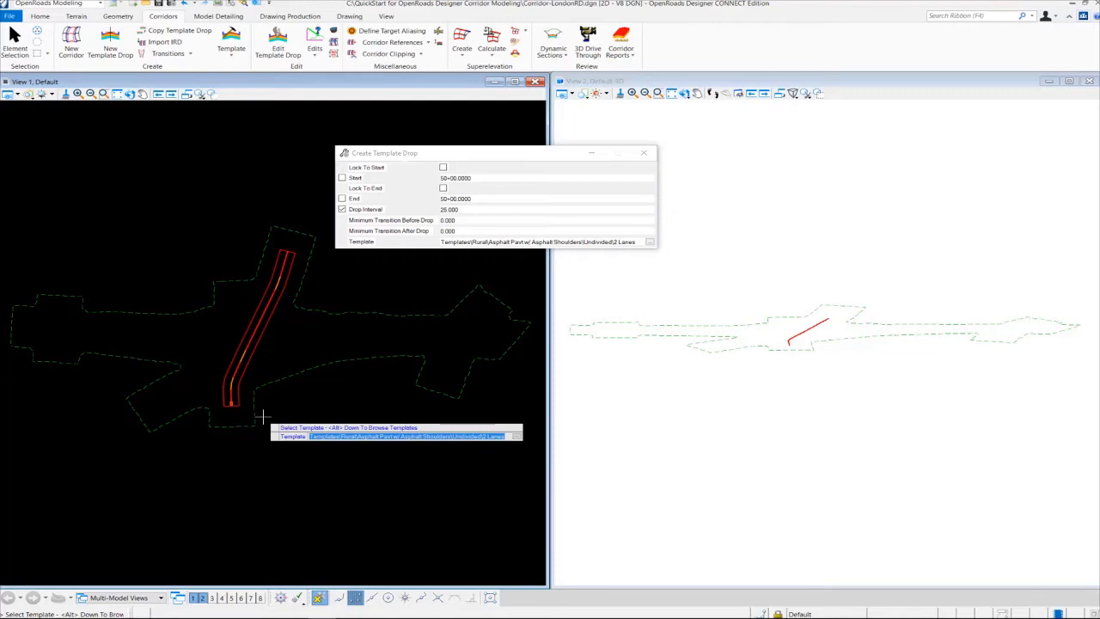
mouse_move(249, 438)
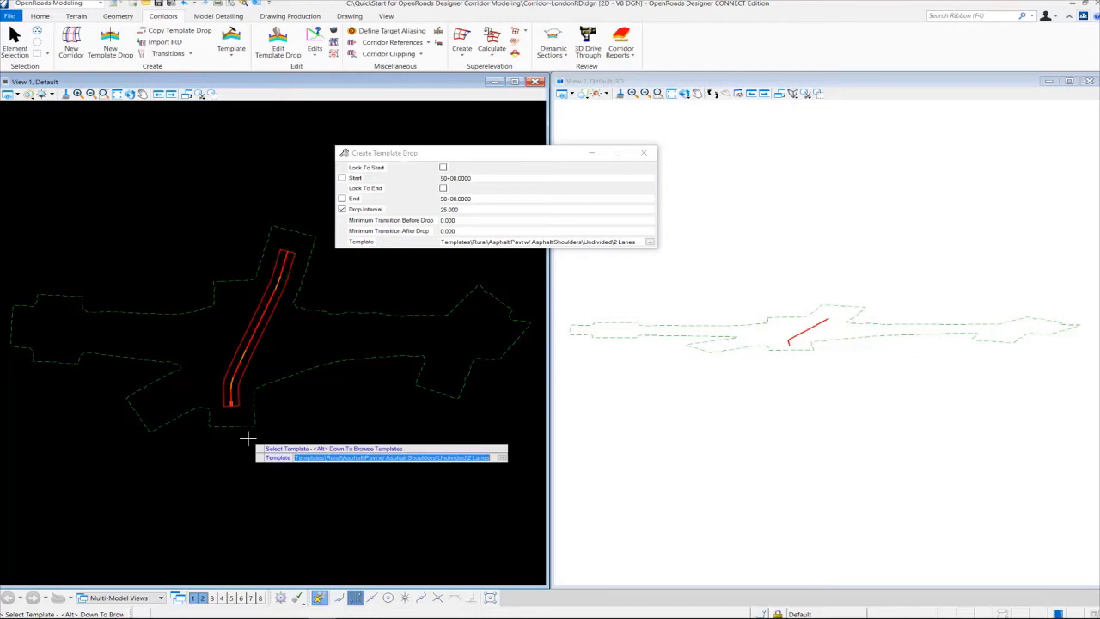
Browse the roadway template library for the template drop.
click(650, 240)
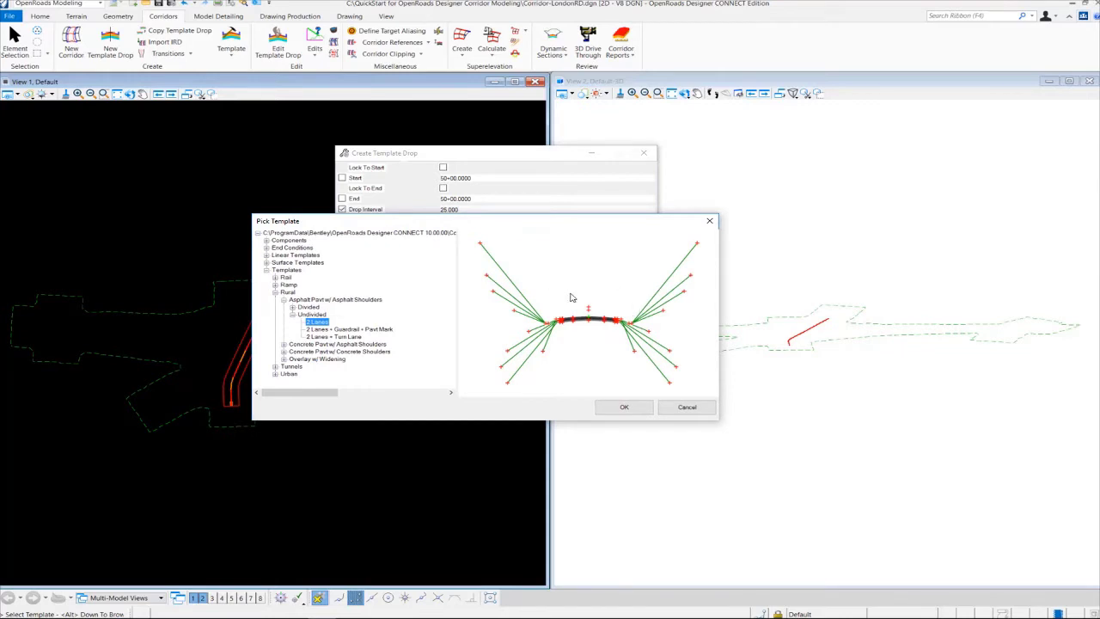
mouse_move(413, 238)
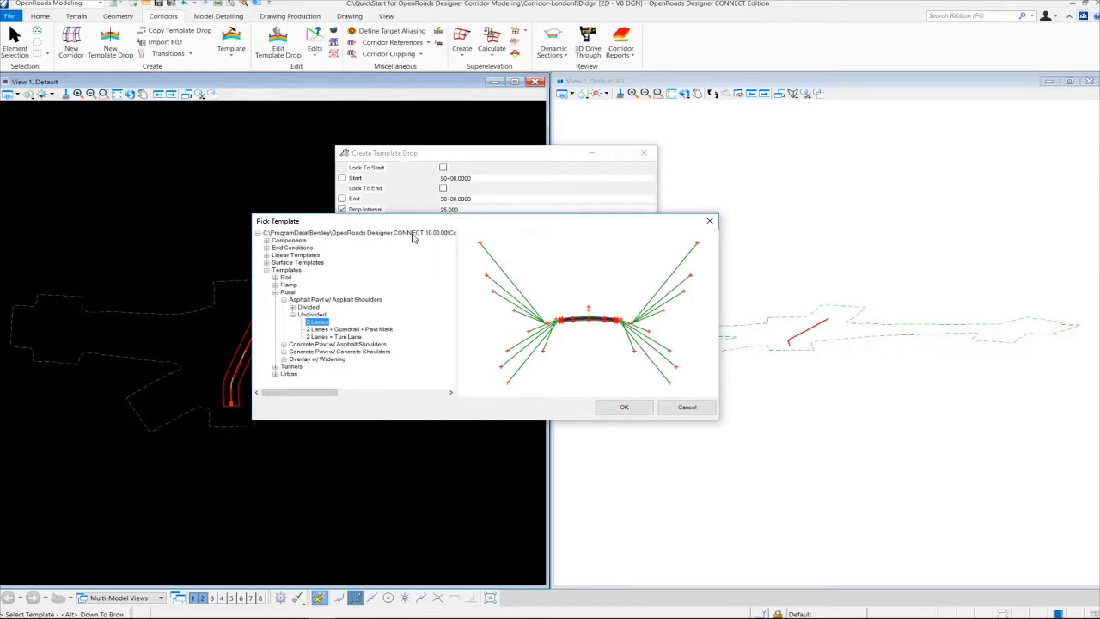
Assign the Rural concrete pavement with concrete shoulders, undivided 2-lane template to the drop.
click(359, 232)
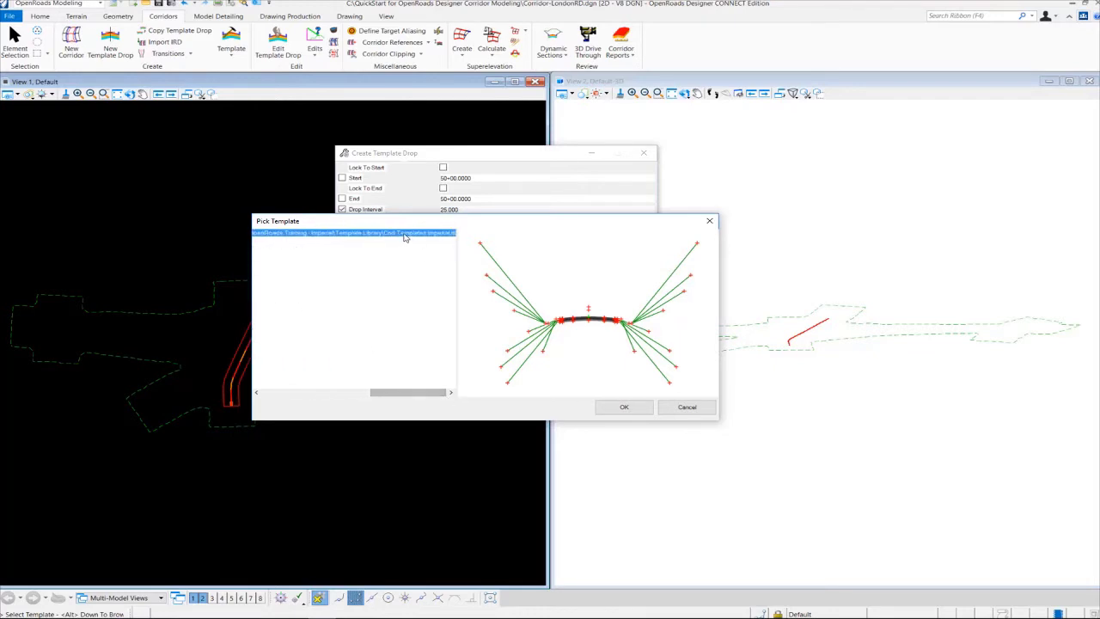
mouse_move(454, 237)
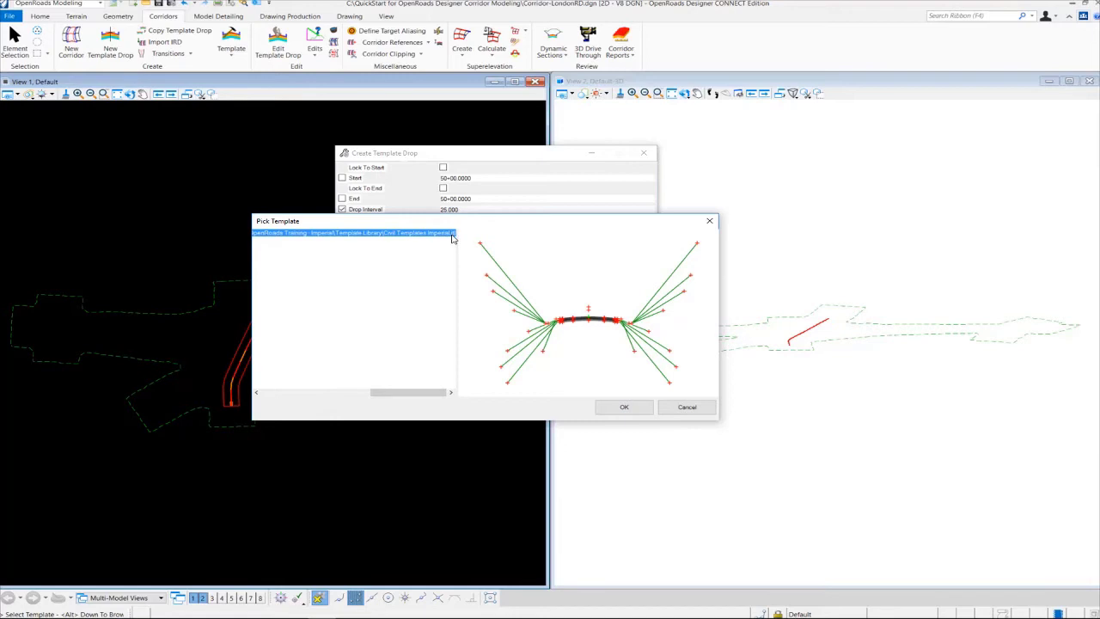
mouse_move(392, 240)
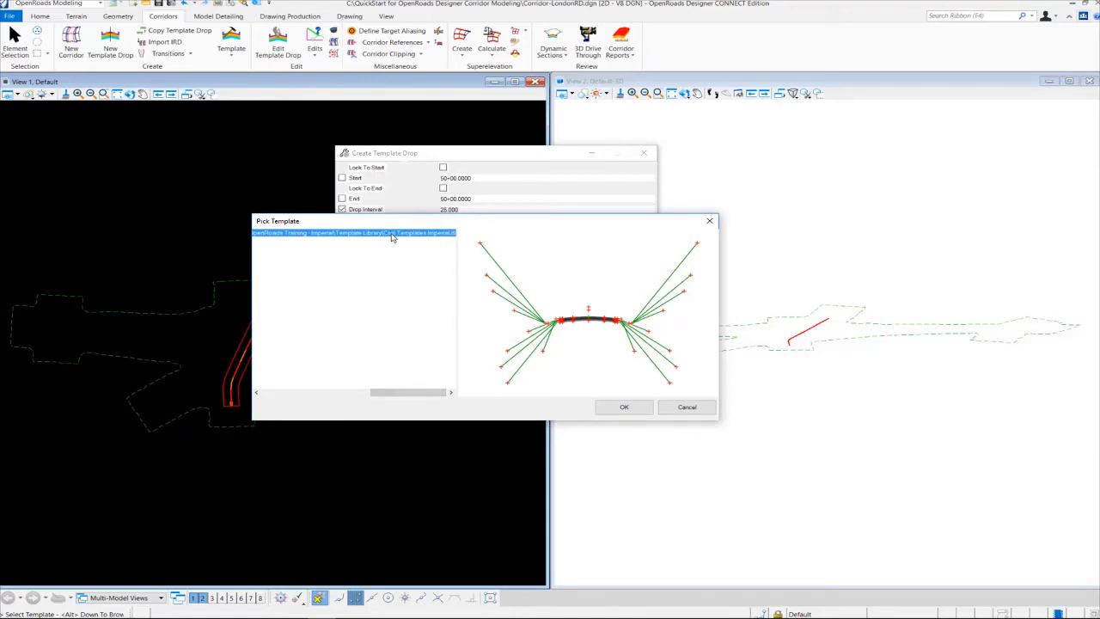
mouse_move(423, 258)
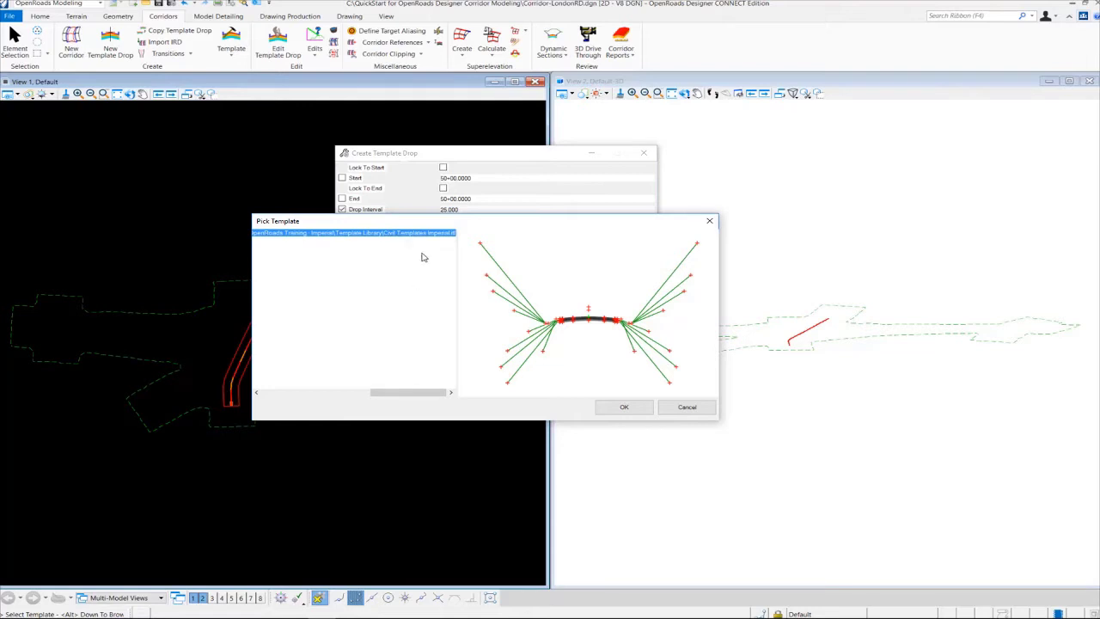
drag(409, 392, 348, 392)
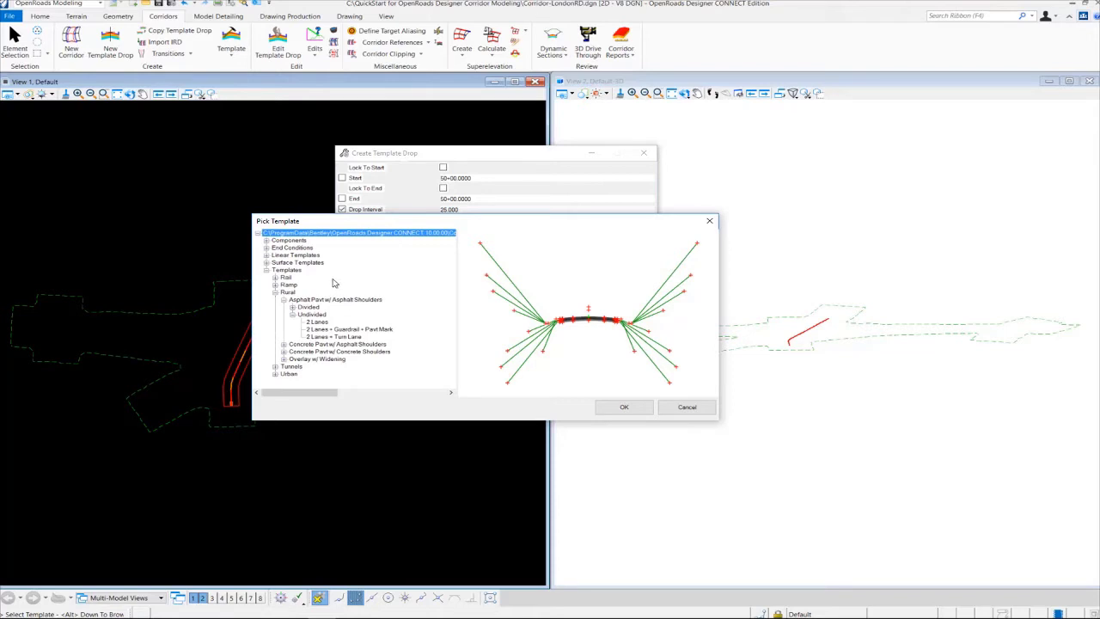
mouse_move(349, 361)
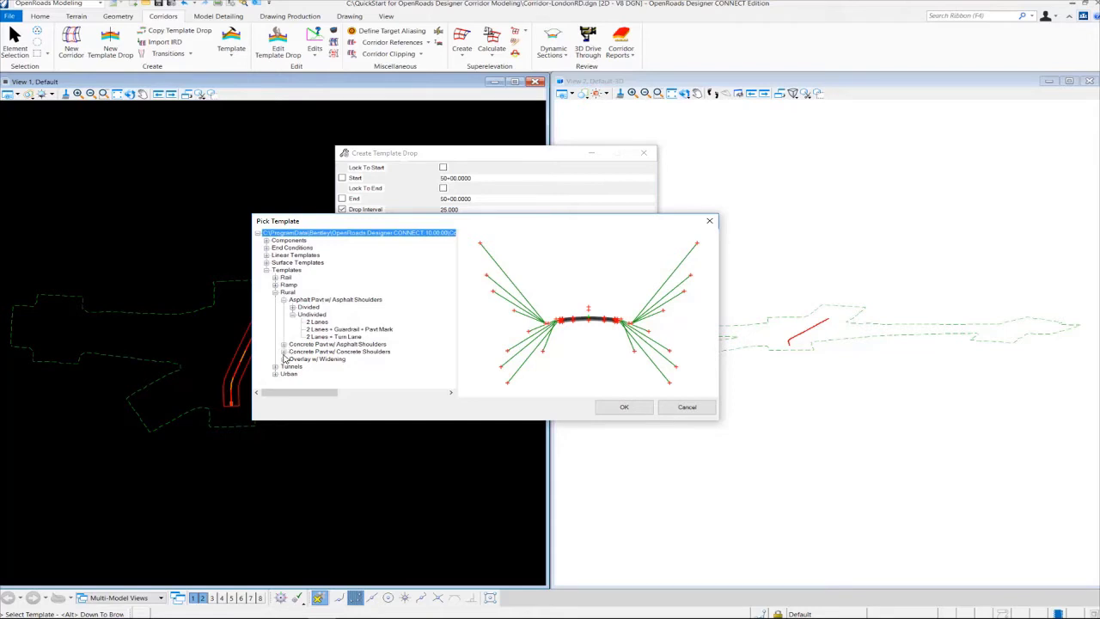
click(285, 351)
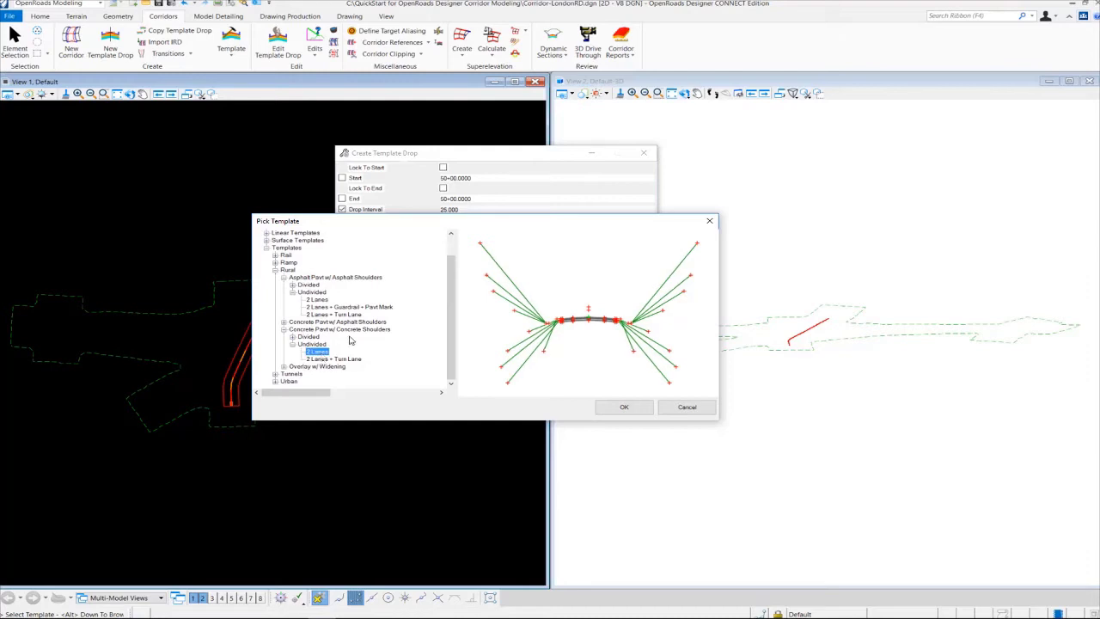
mouse_move(362, 335)
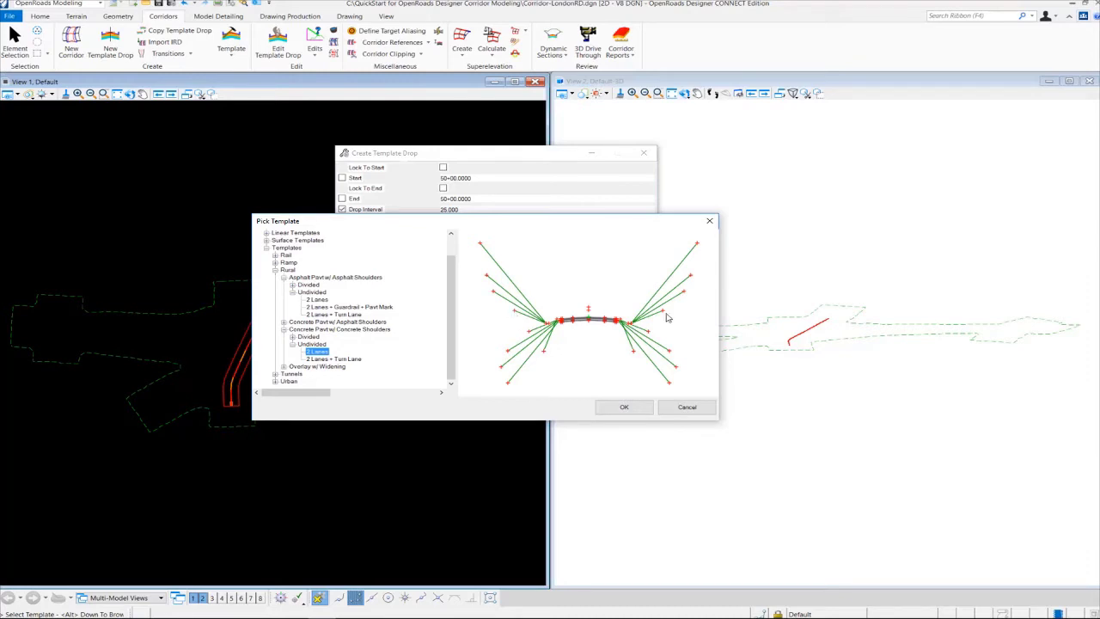
mouse_move(622, 371)
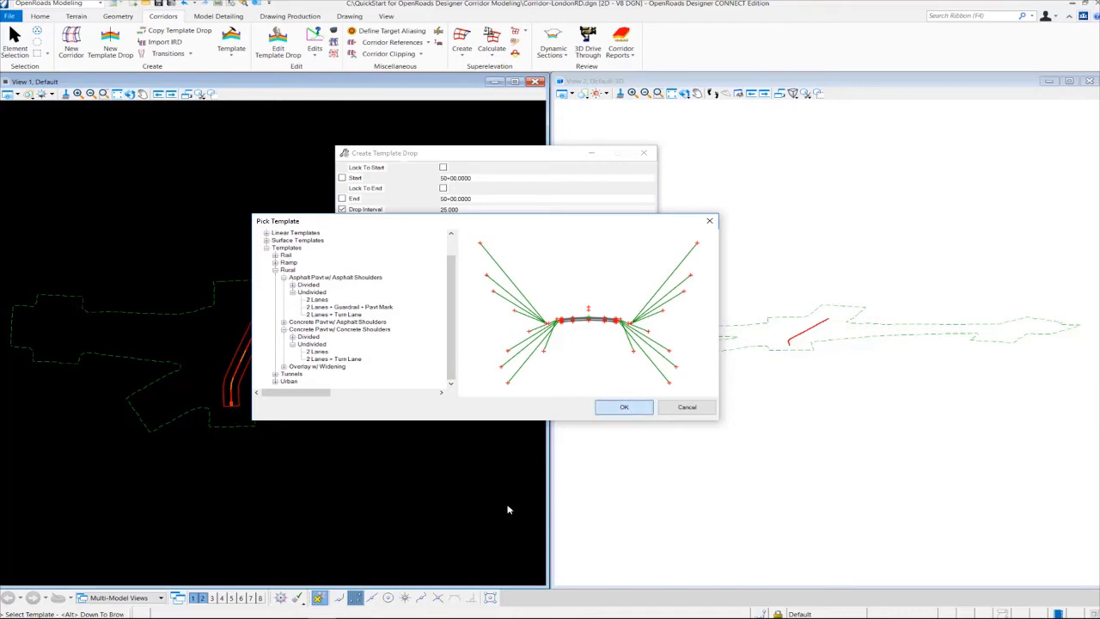
click(624, 406)
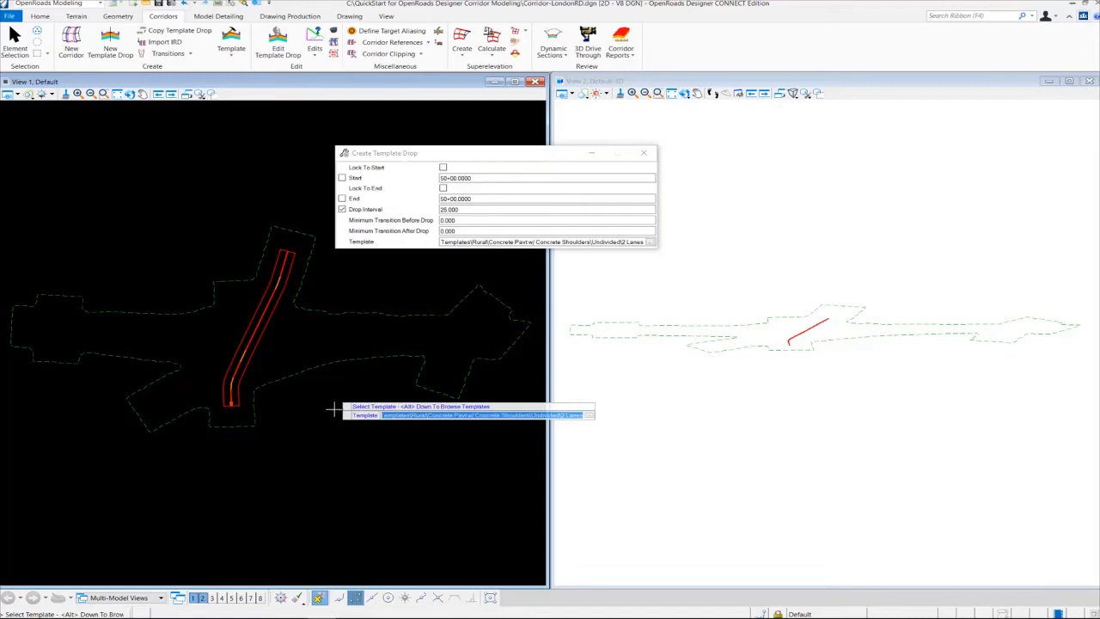
mouse_move(309, 431)
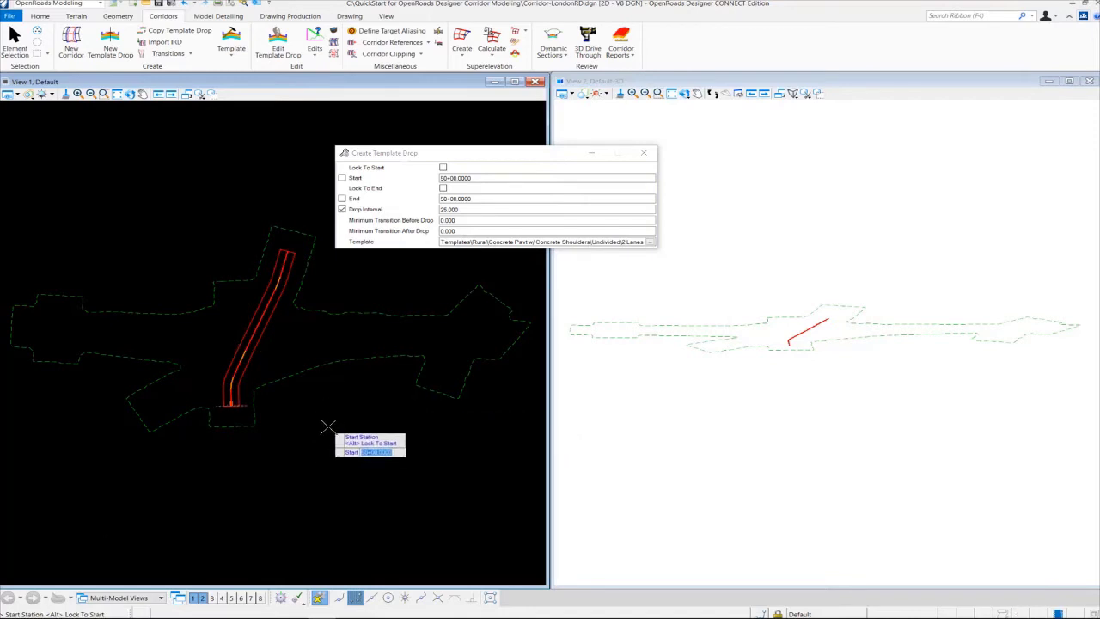
mouse_move(306, 265)
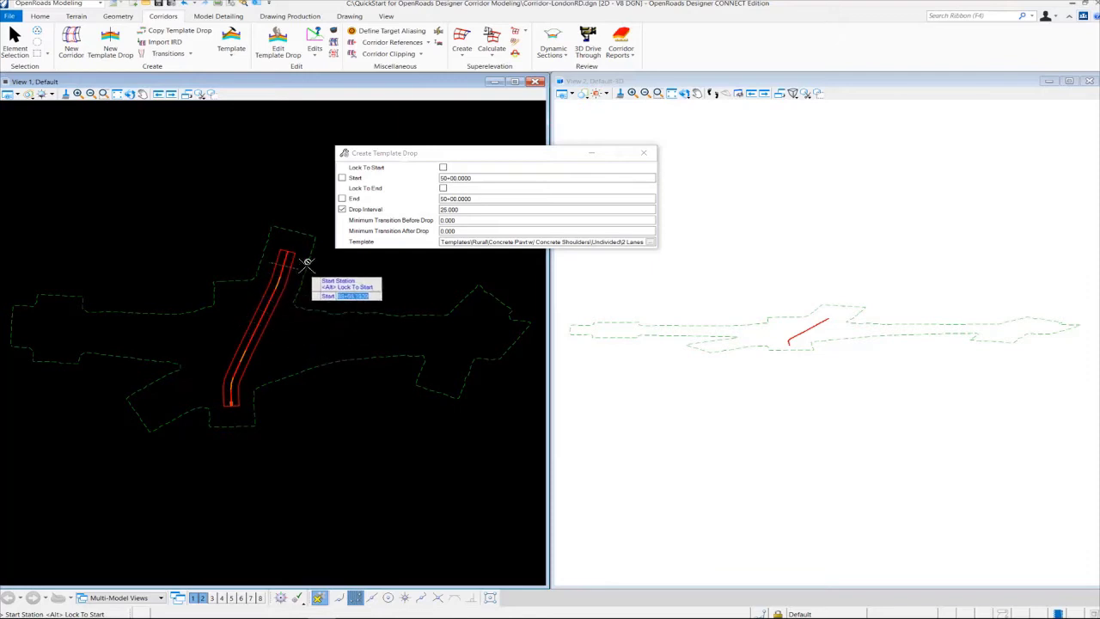
mouse_move(244, 388)
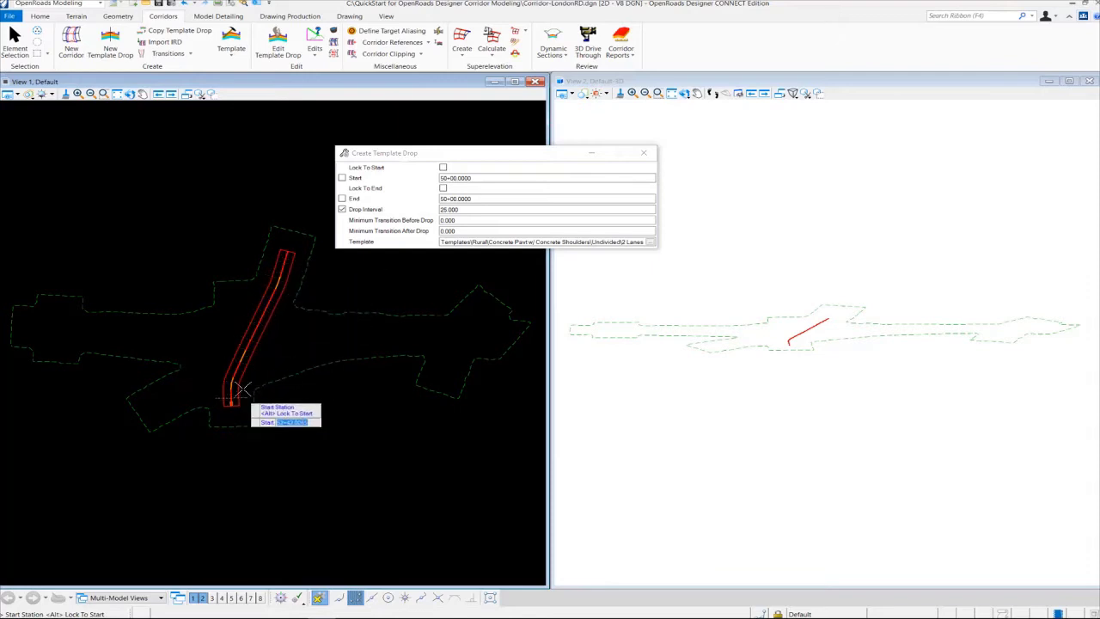
mouse_move(272, 337)
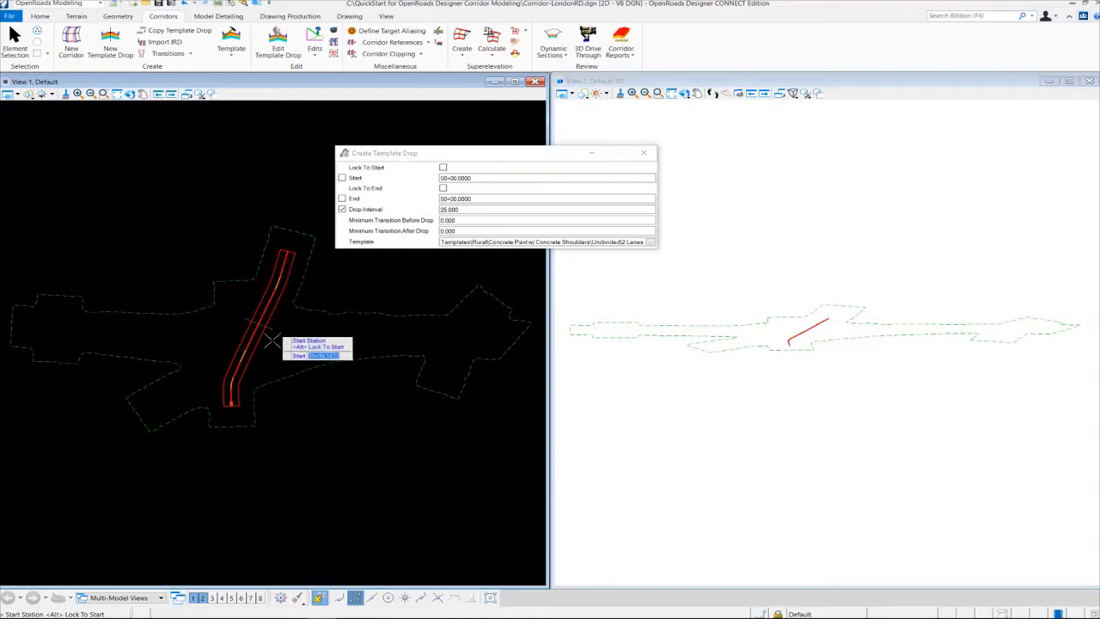
mouse_move(256, 423)
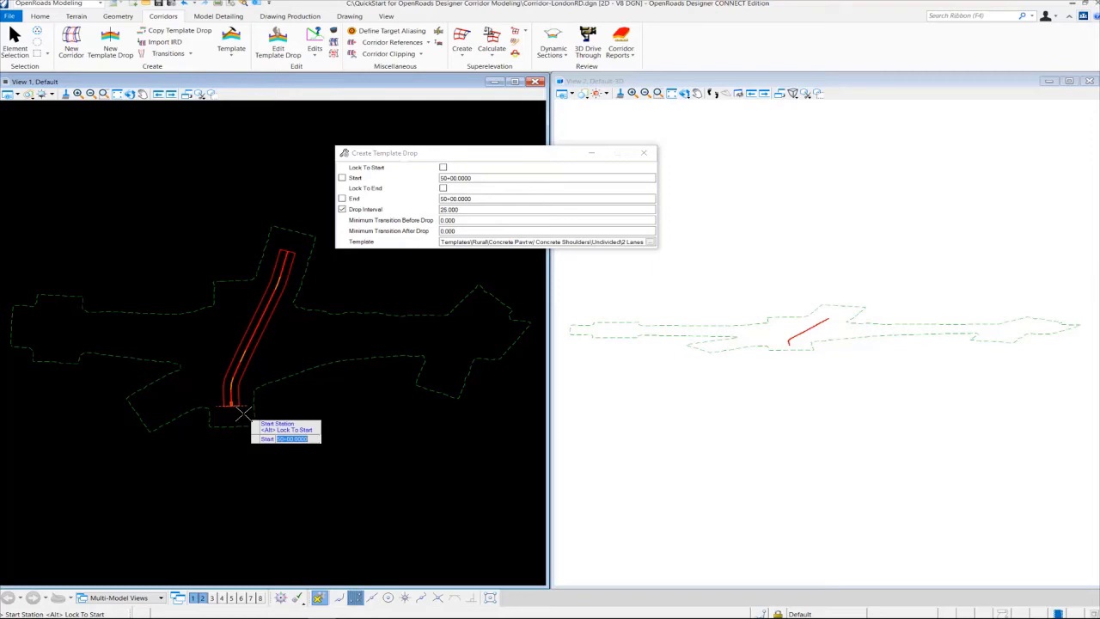
Lock the template drop to the corridor's start and end stations.
click(443, 167)
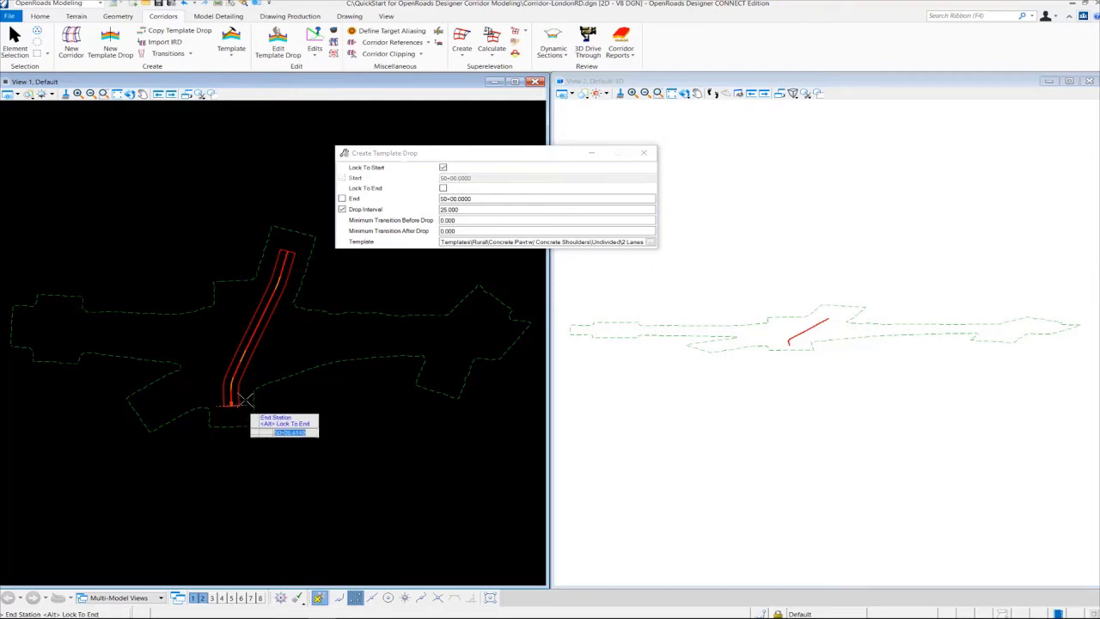
mouse_move(313, 247)
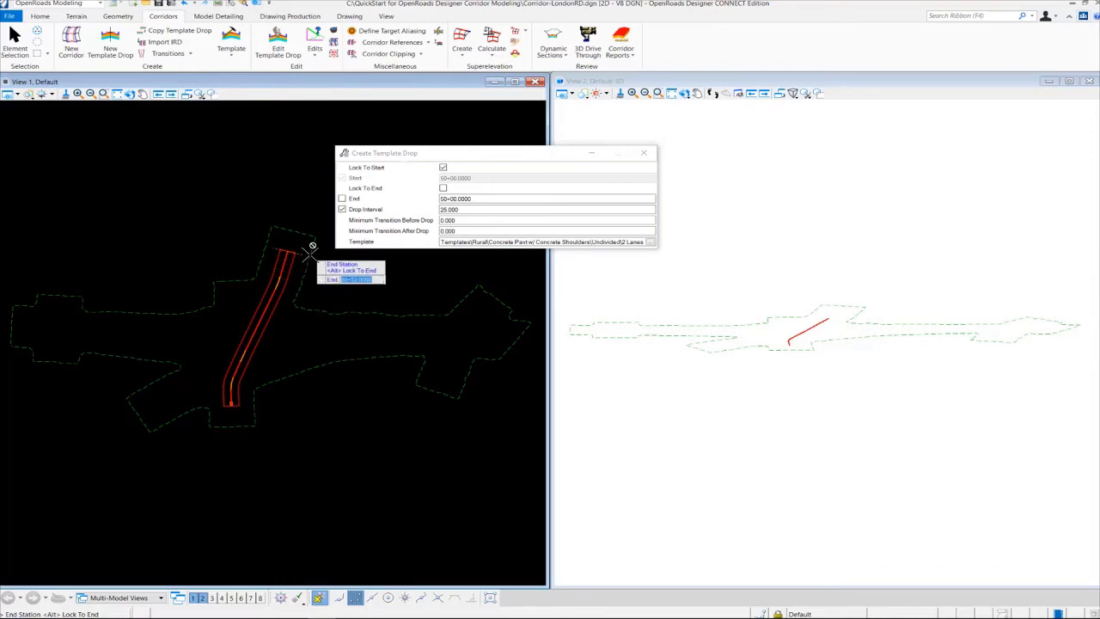
mouse_move(302, 278)
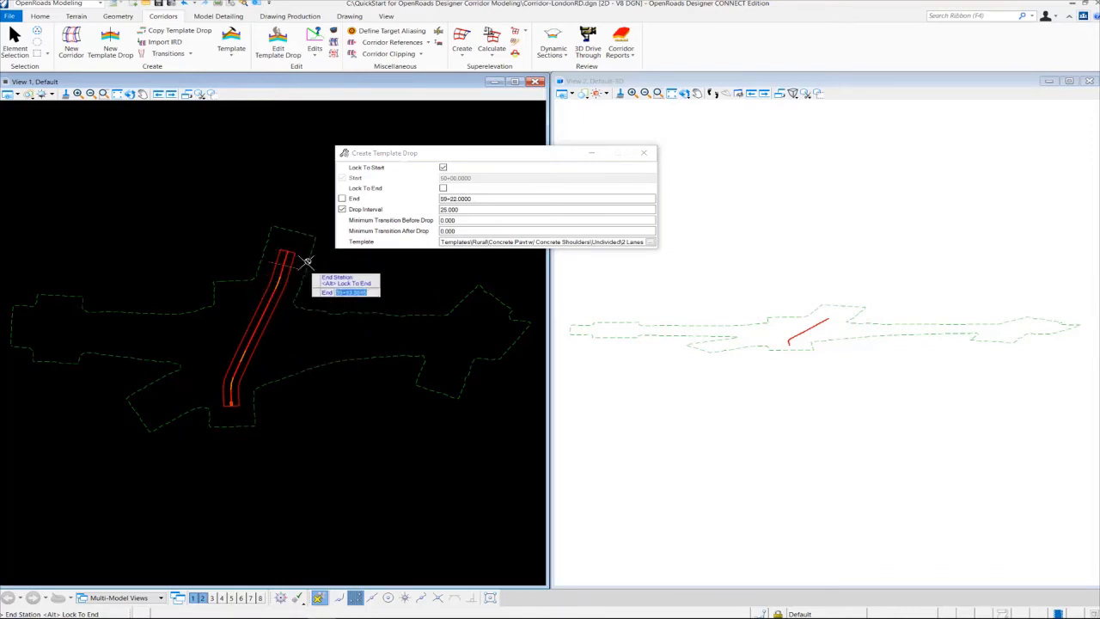
mouse_move(318, 282)
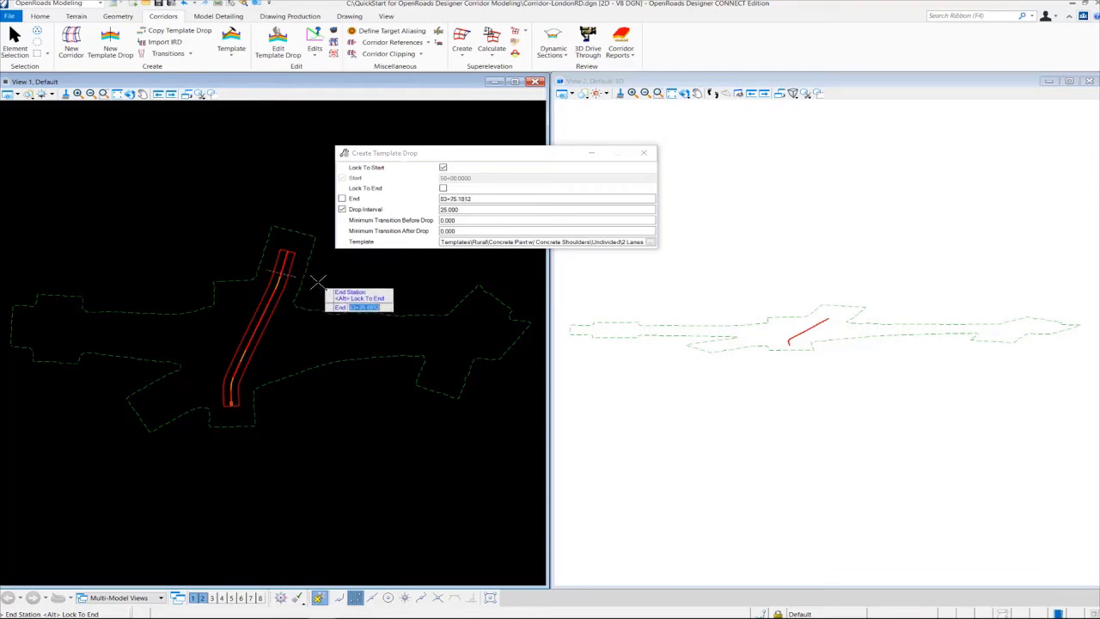
click(444, 188)
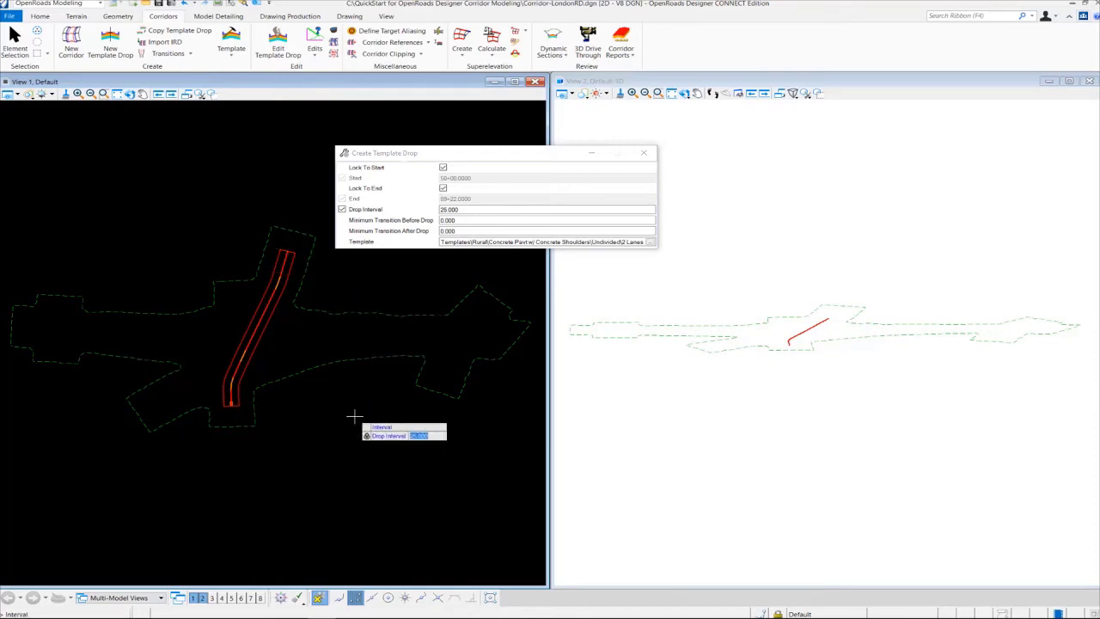
mouse_move(306, 411)
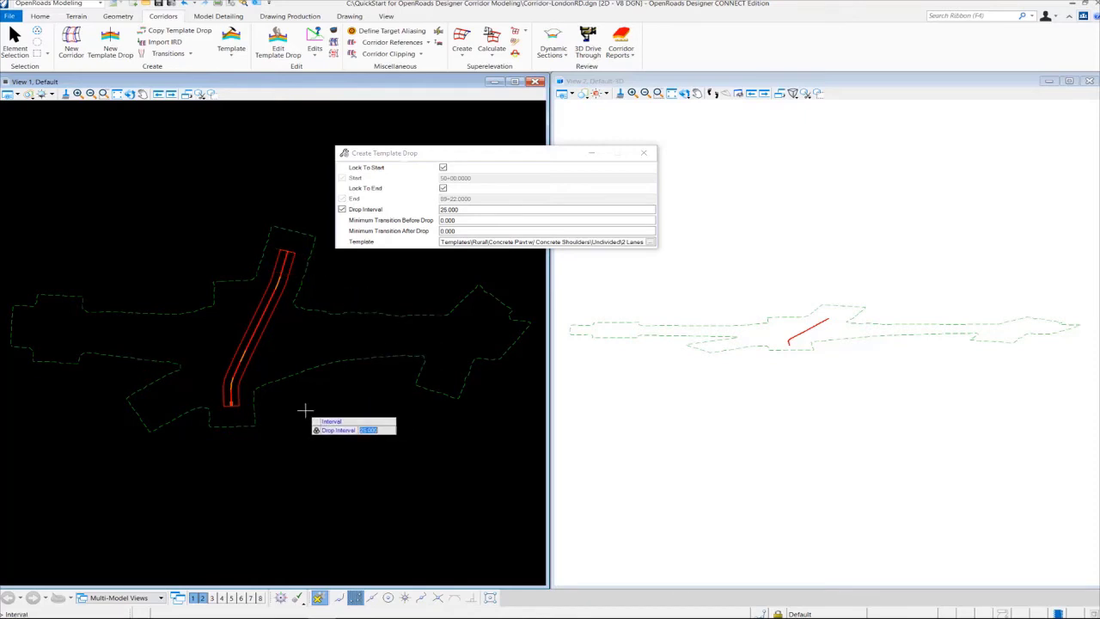
mouse_move(292, 275)
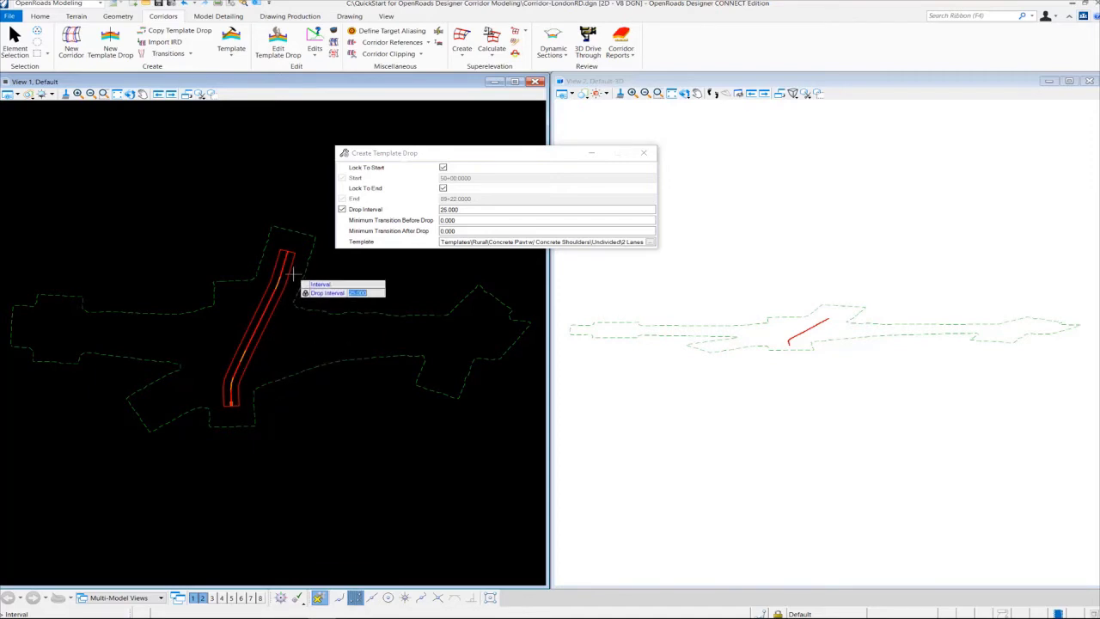
mouse_move(290, 399)
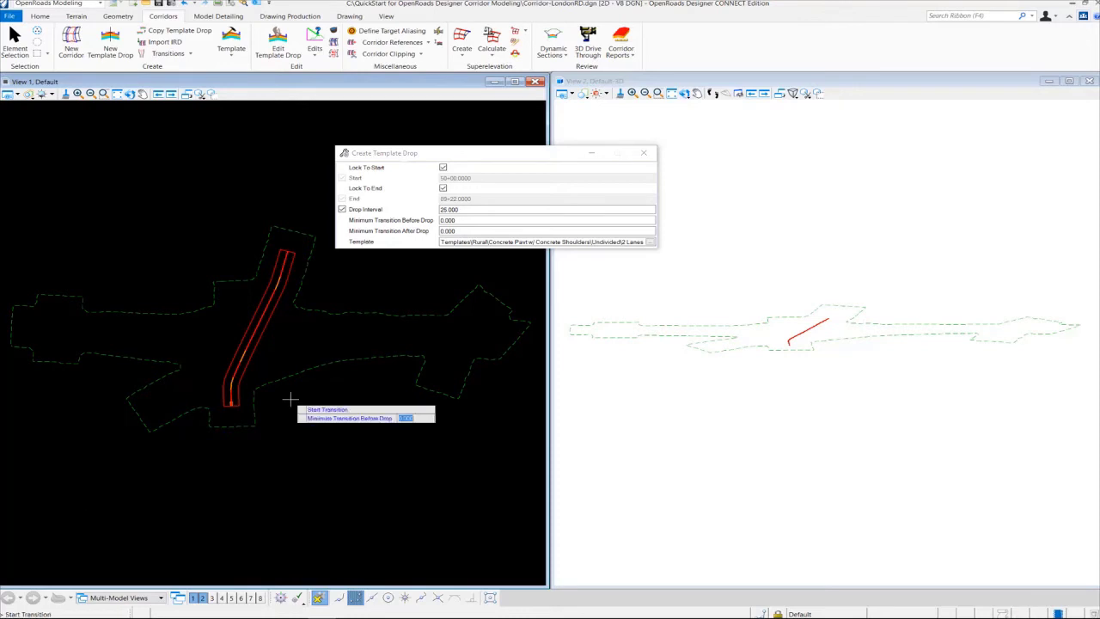
Enter 10.000 as the template drop's minimum transition distance.
text(10.000)
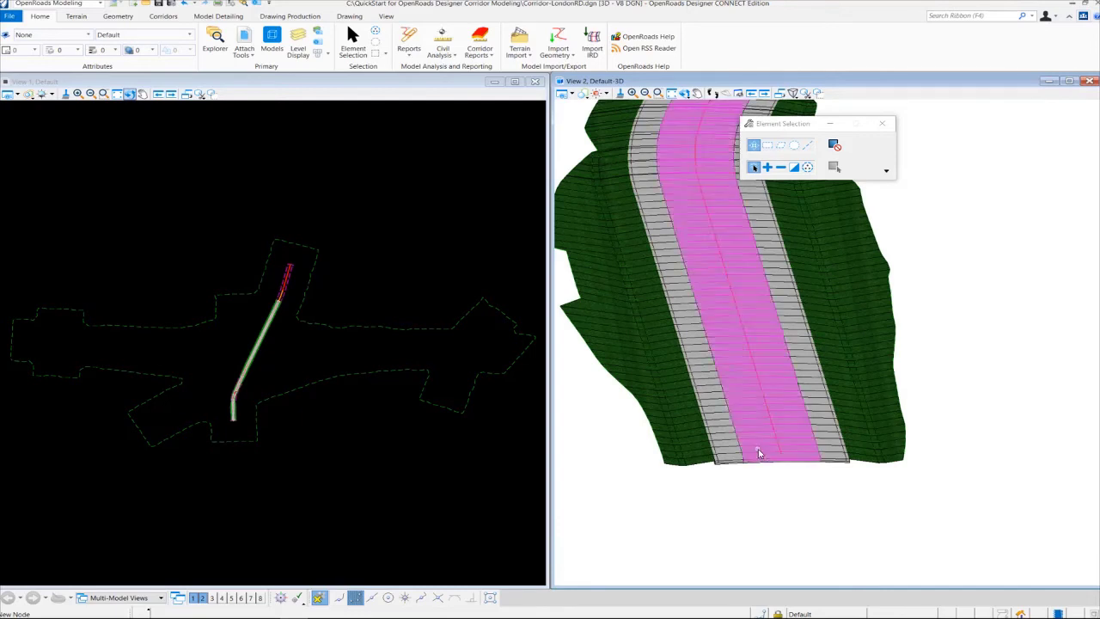
mouse_move(759, 453)
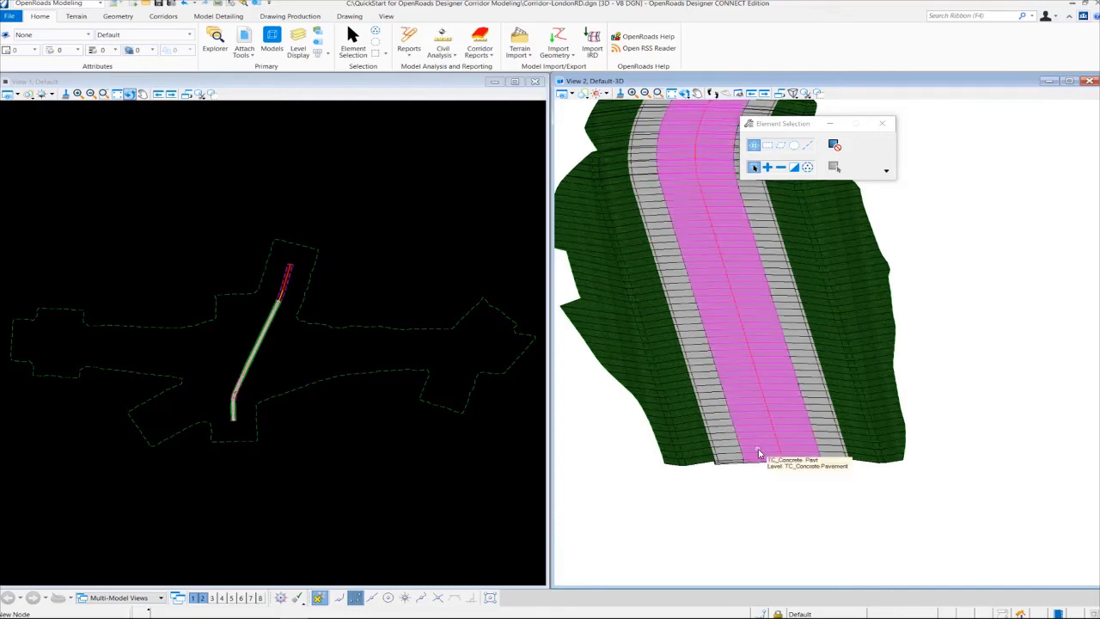
Select the concrete pavement surface in the processed 3D corridor model.
click(756, 450)
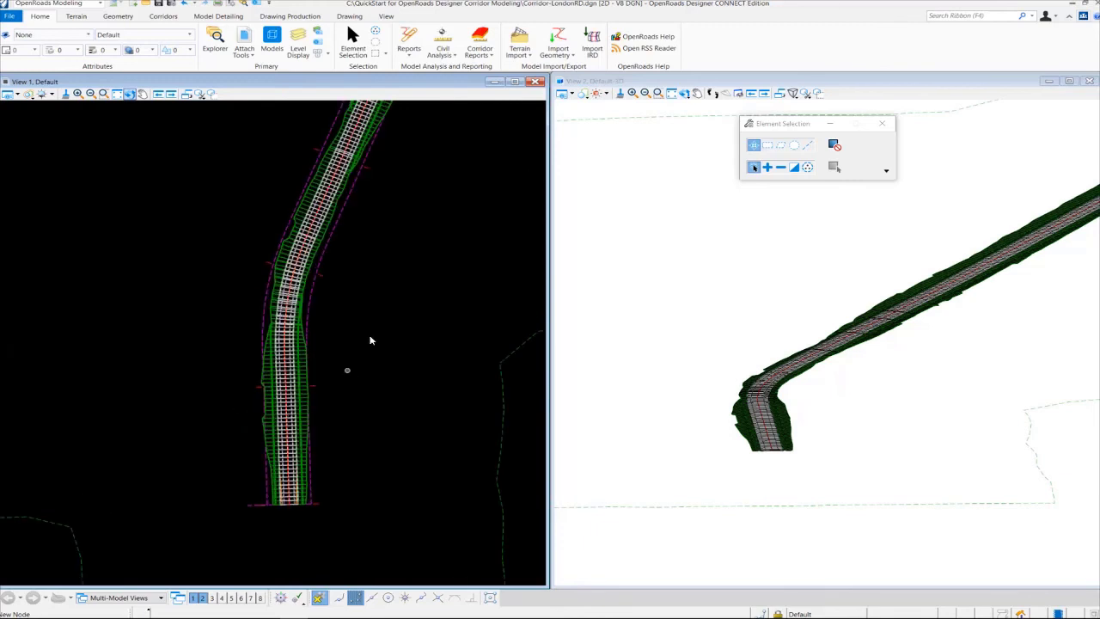
mouse_move(842, 350)
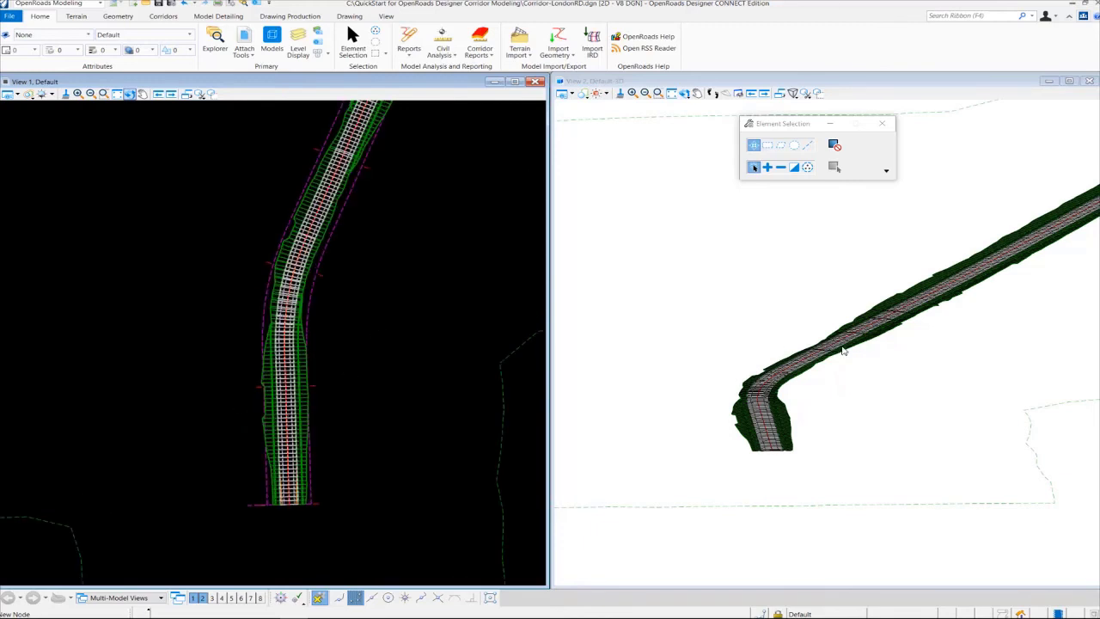
mouse_move(427, 356)
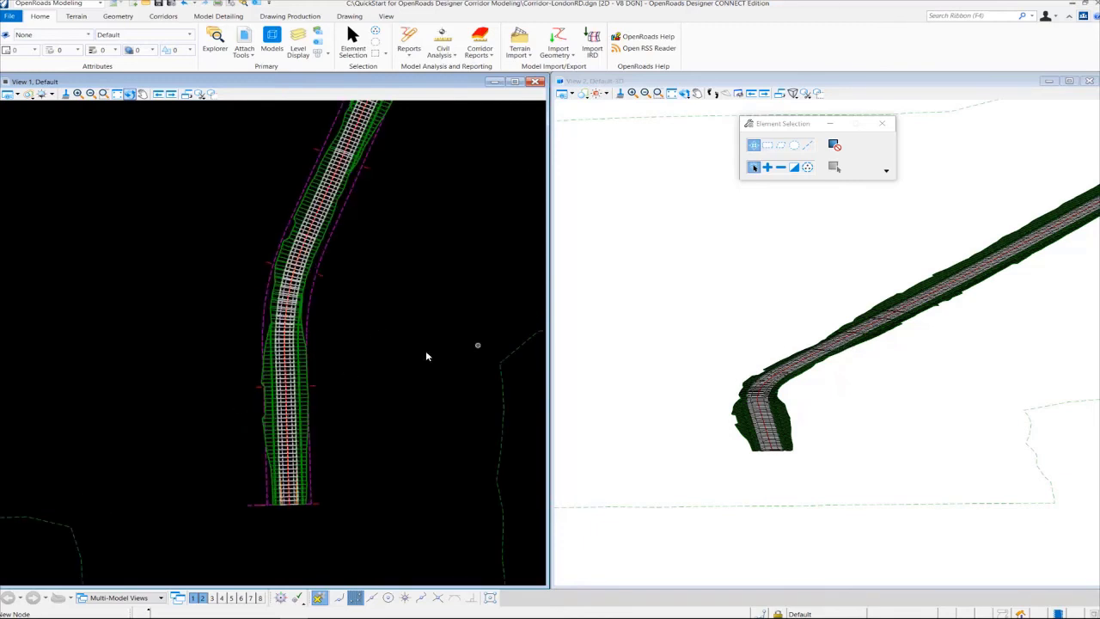
click(299, 375)
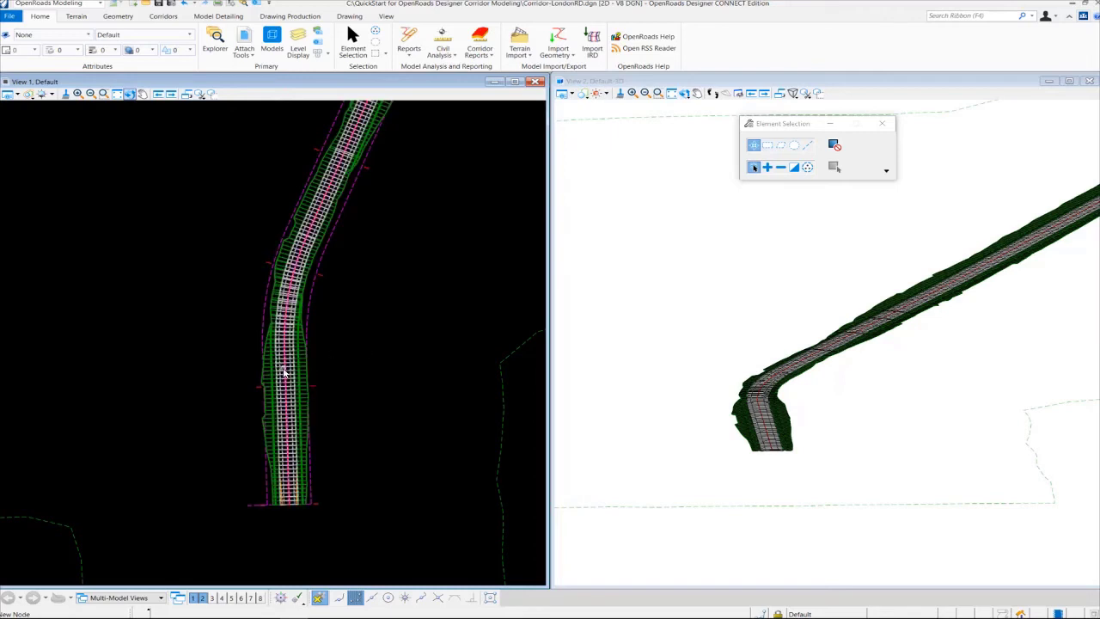
mouse_move(381, 337)
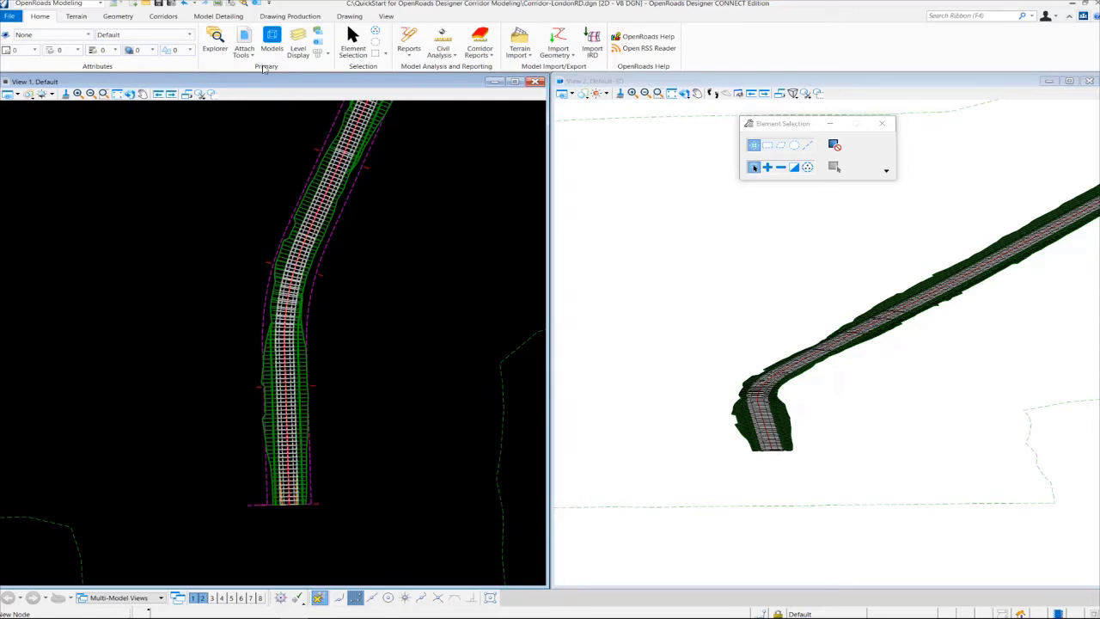
Hide the Corridor-LondonRd Default 3D reference in plan via the References dialog.
click(244, 41)
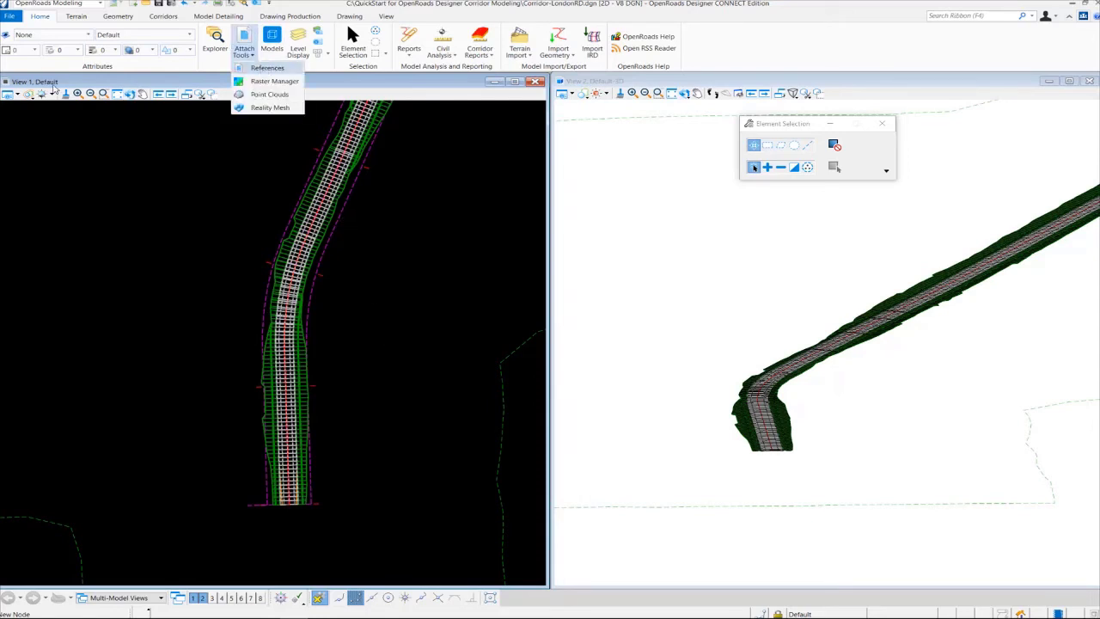
click(266, 69)
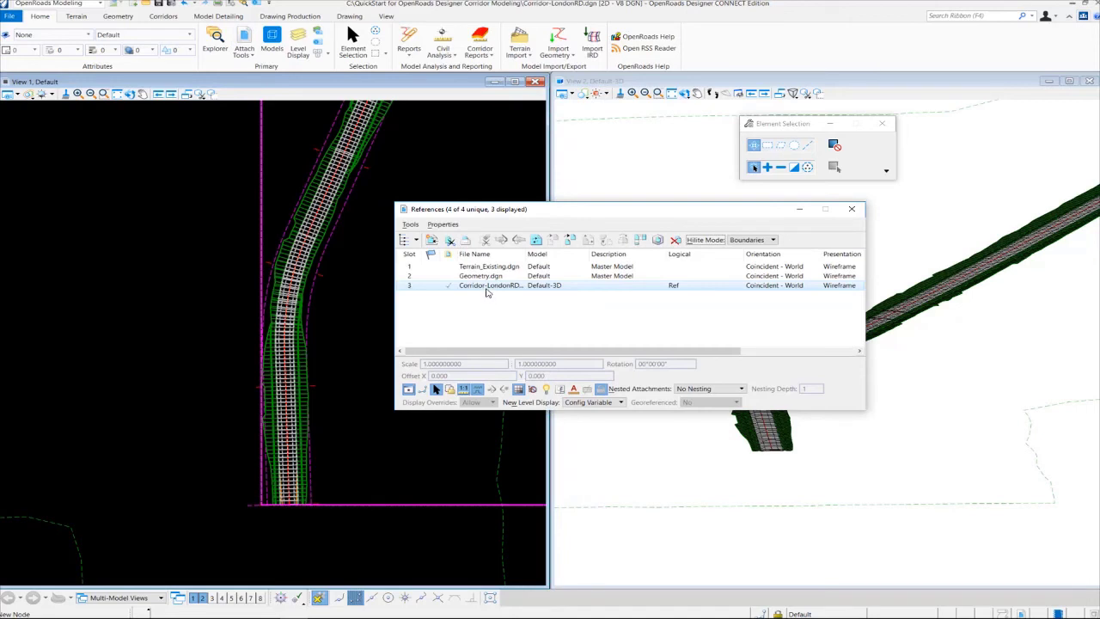
mouse_move(556, 289)
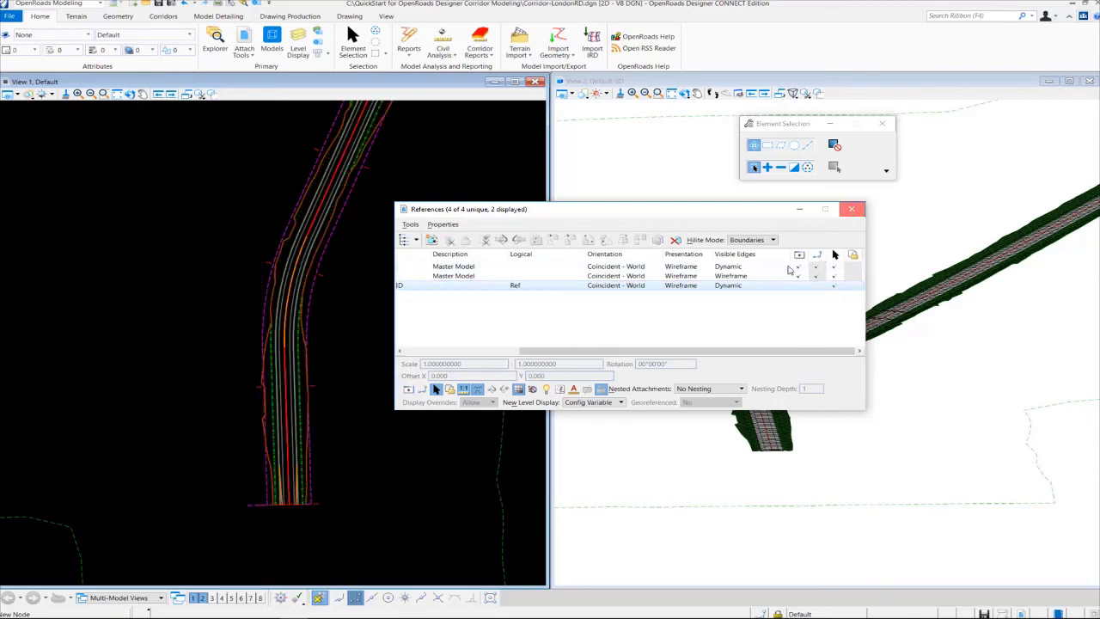
click(852, 210)
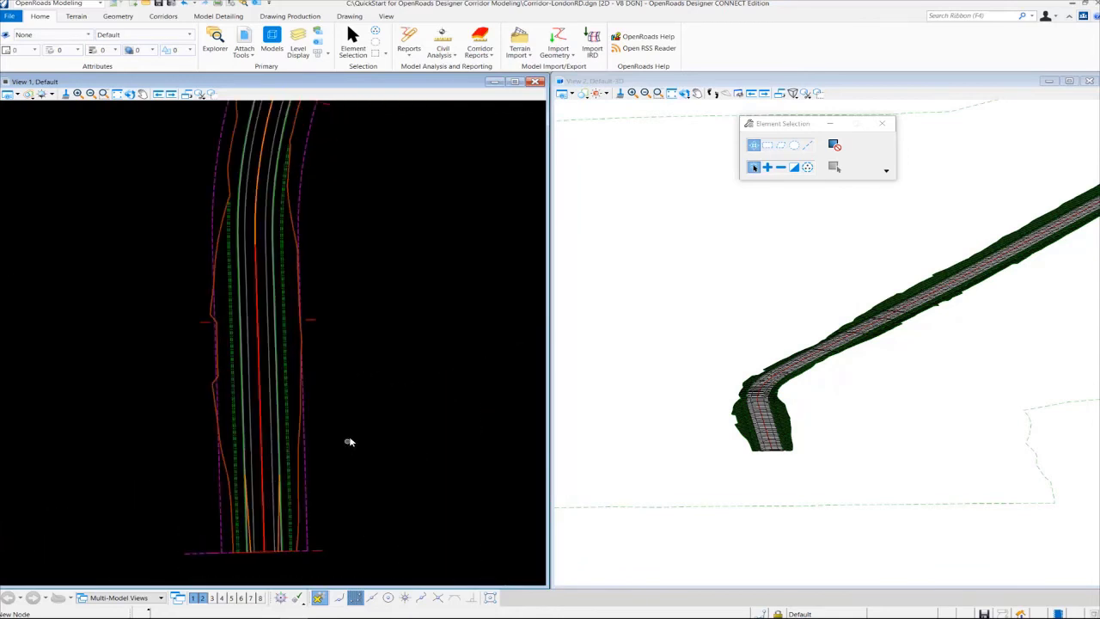
mouse_move(368, 392)
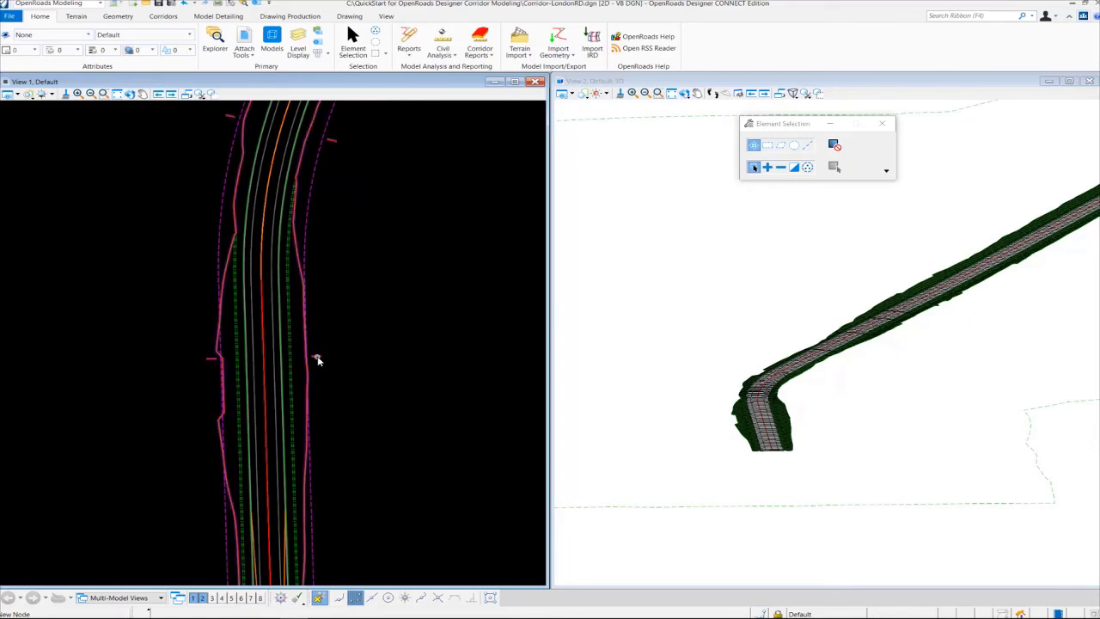
mouse_move(316, 360)
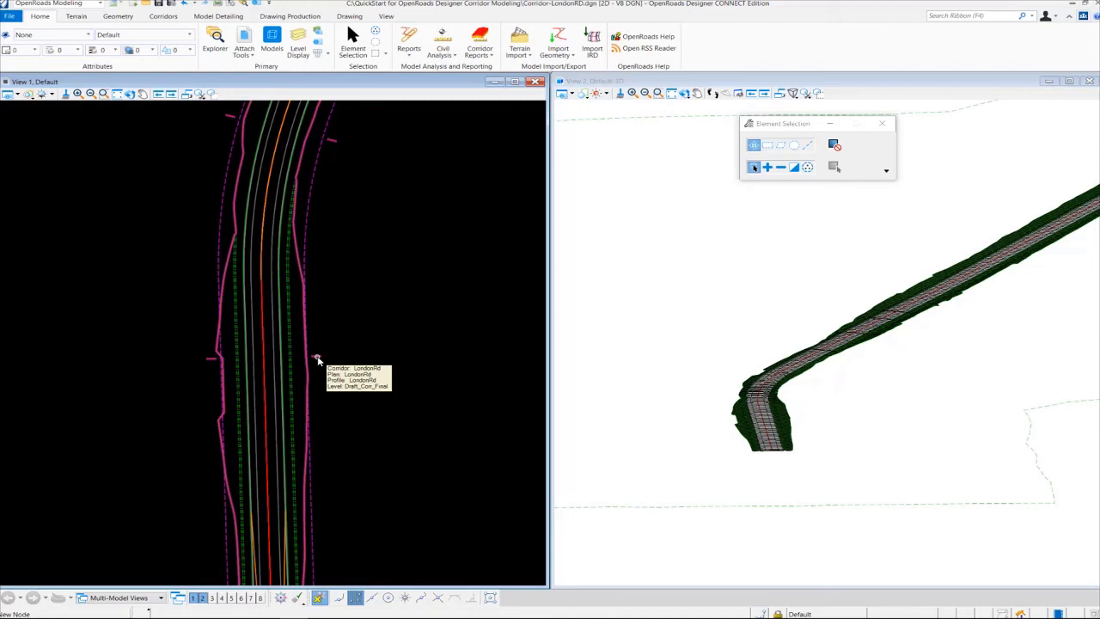
mouse_move(295, 247)
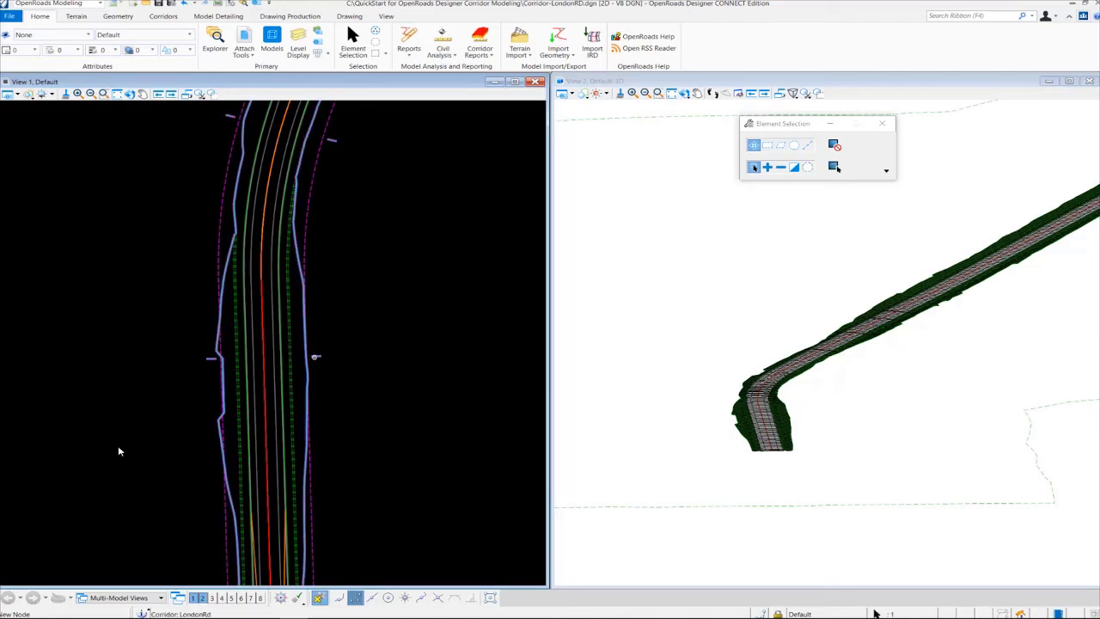
mouse_move(316, 361)
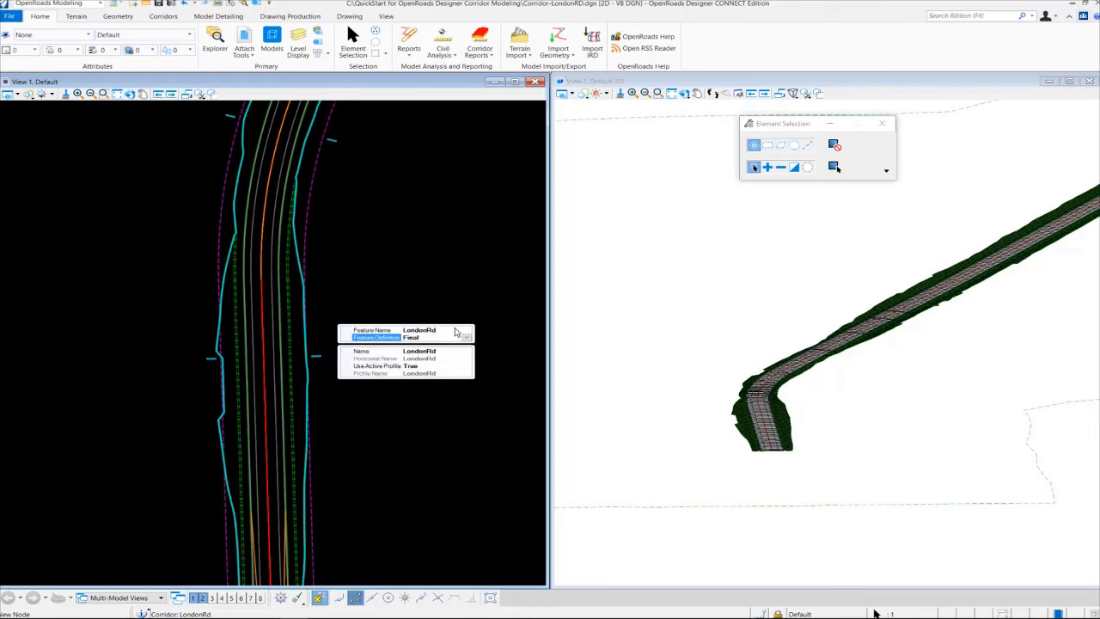
mouse_move(451, 333)
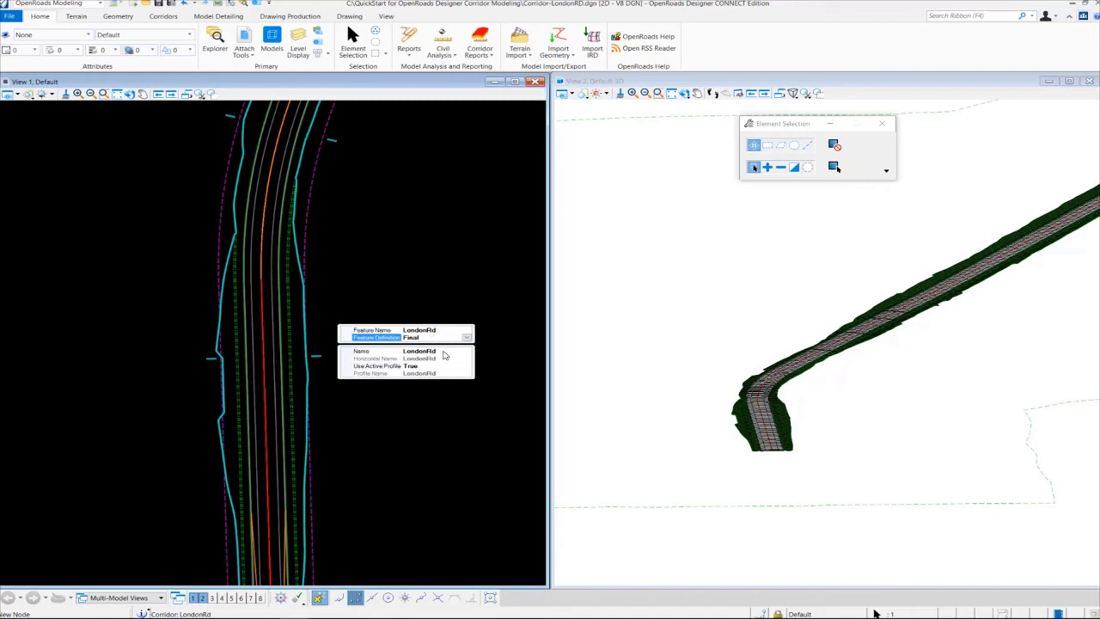
mouse_move(443, 361)
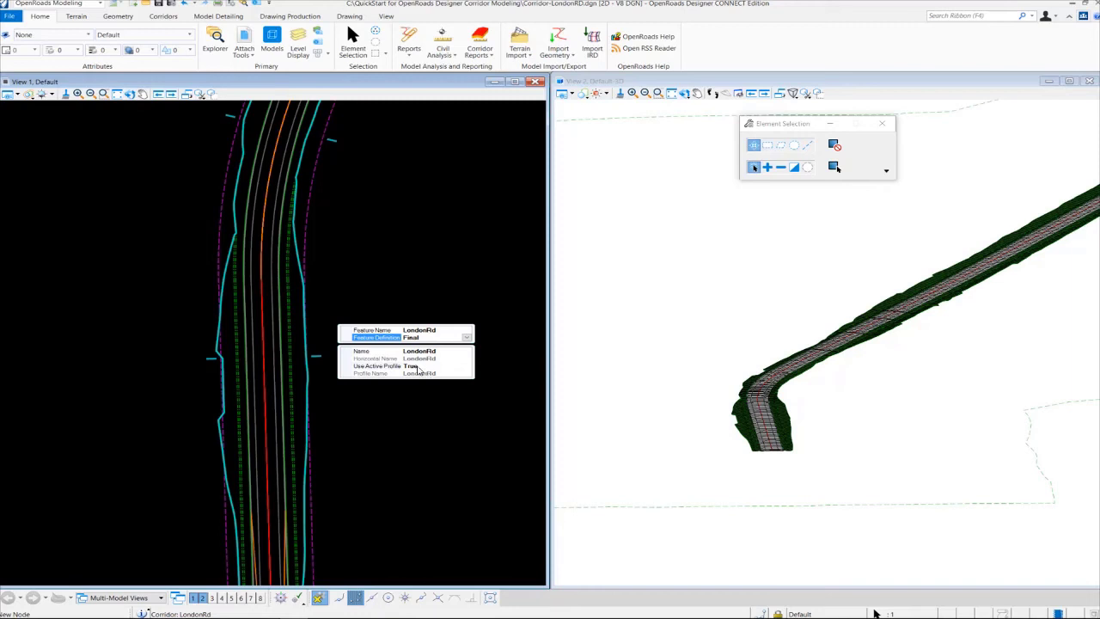
mouse_move(448, 376)
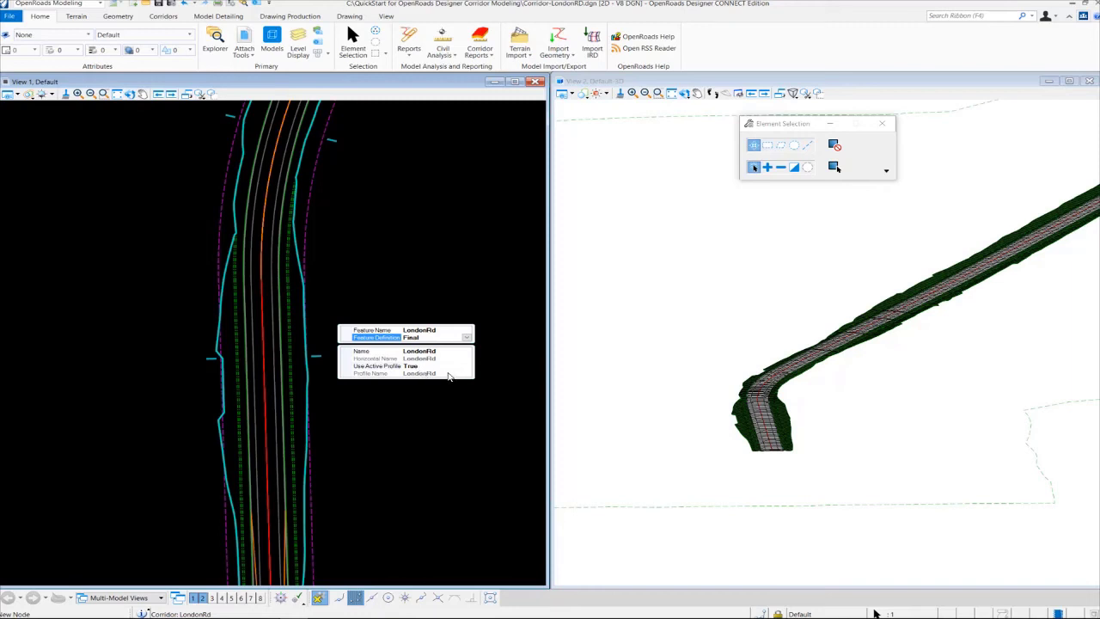
mouse_move(447, 370)
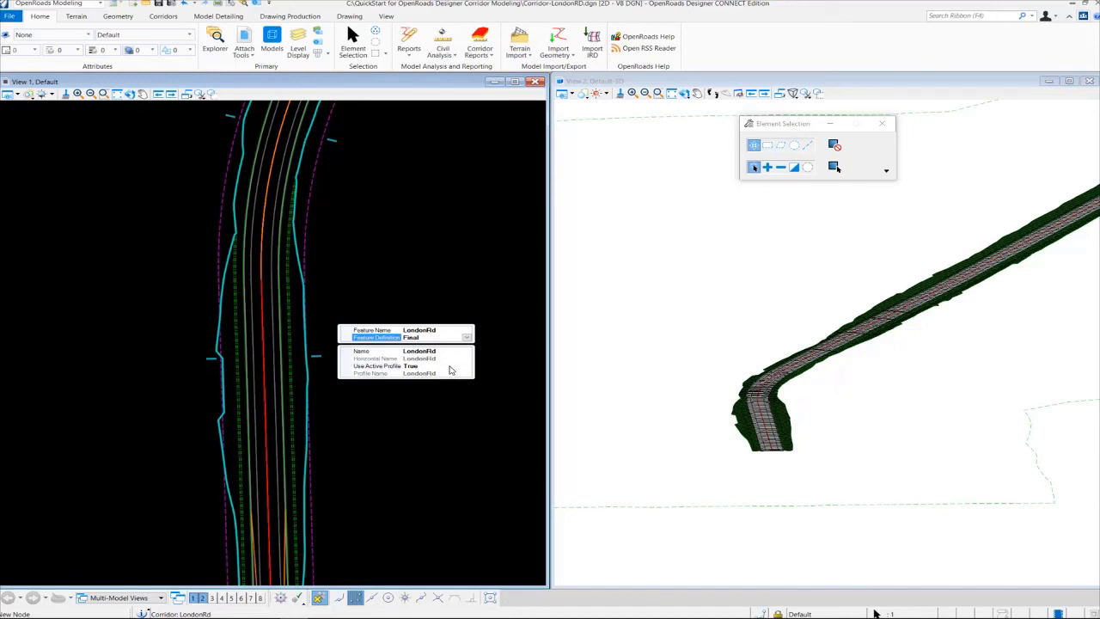
mouse_move(428, 371)
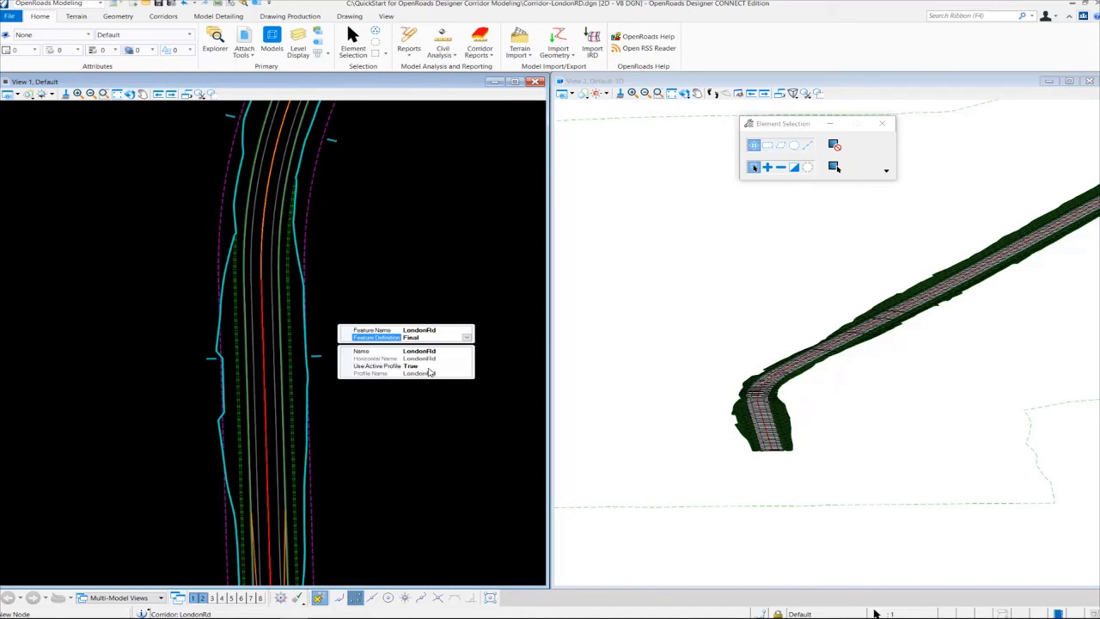
Check the corridor's Use Active Profile setting and dismiss the properties summary.
click(375, 366)
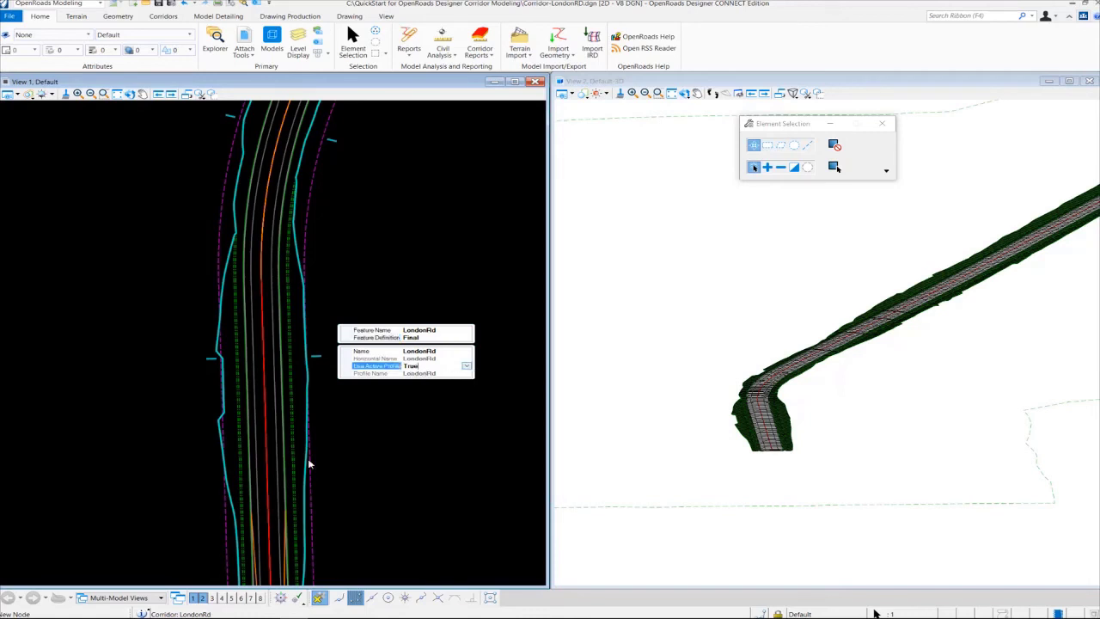
click(467, 364)
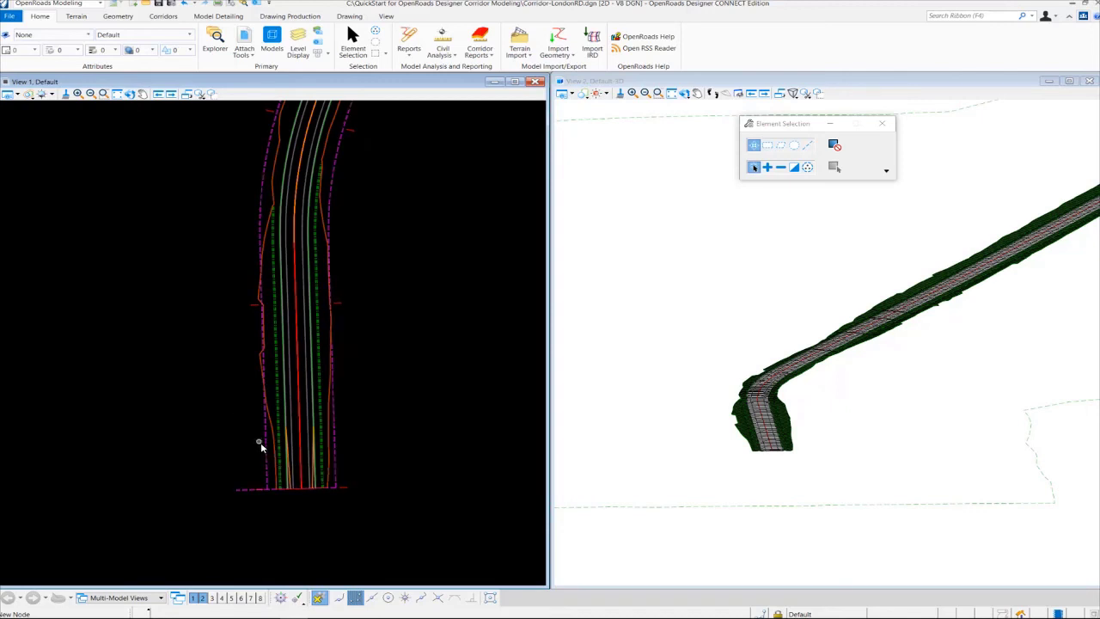
Select the template drop boundary at the corridor's start in the plan view.
click(262, 447)
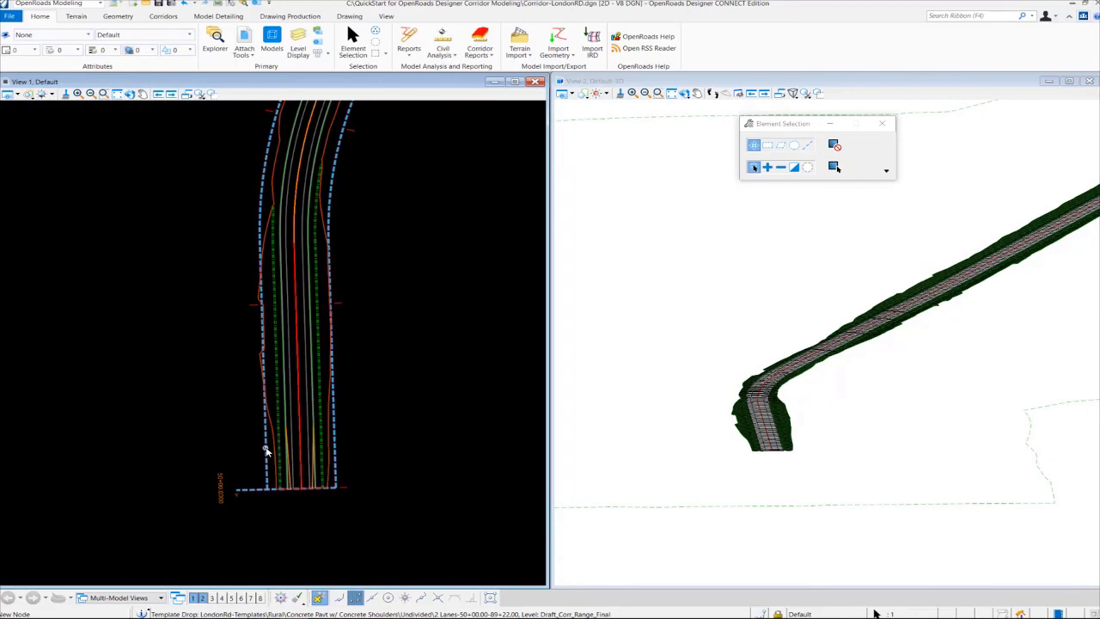
mouse_move(266, 448)
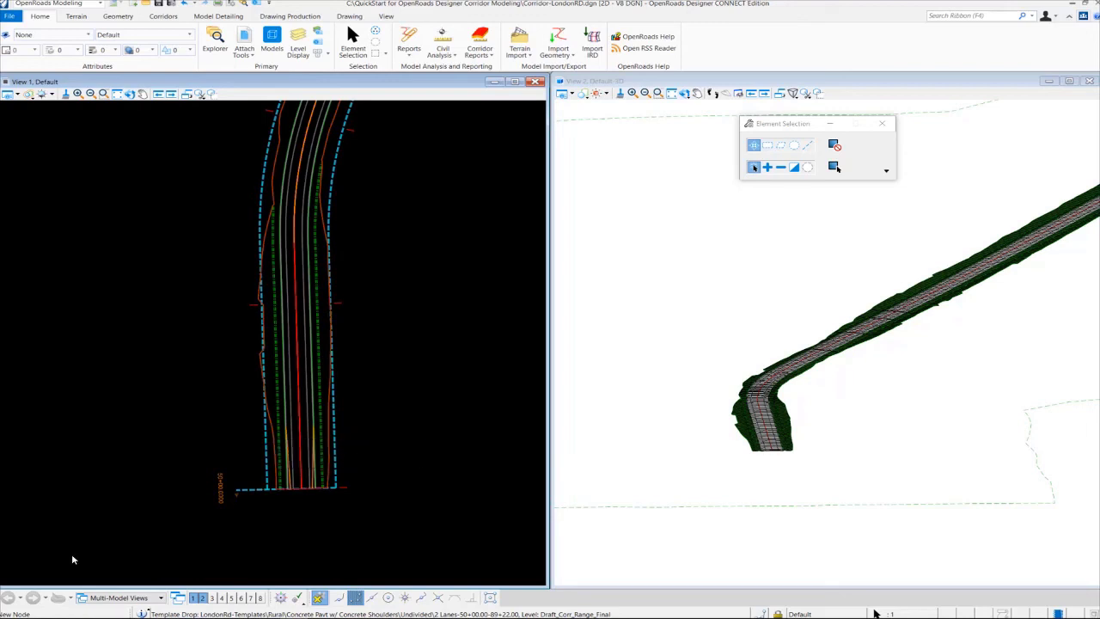
mouse_move(200, 527)
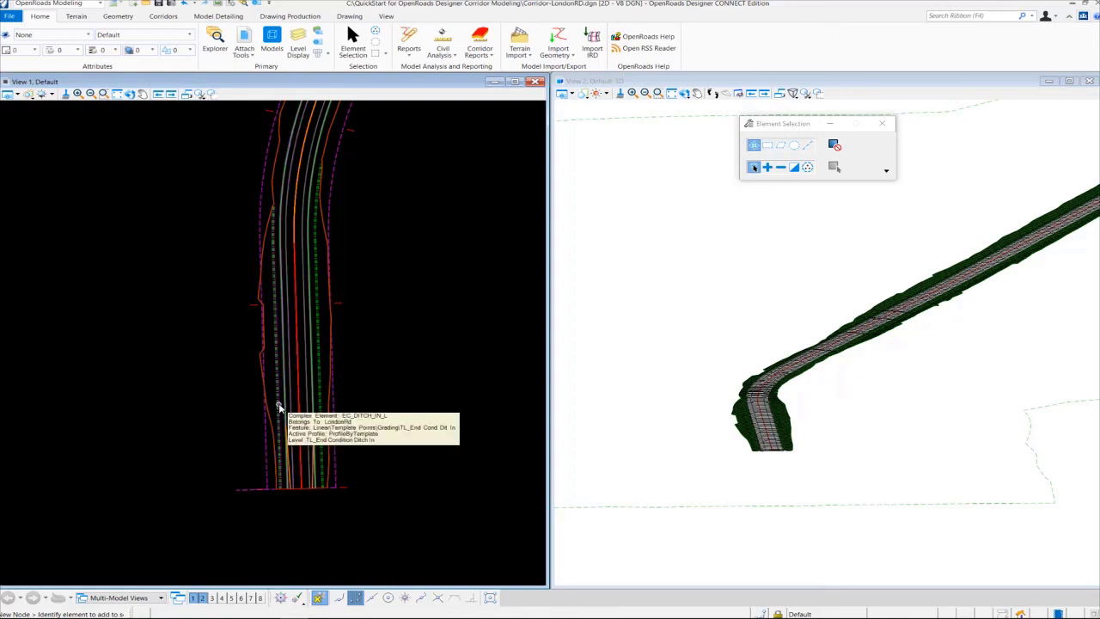
mouse_move(254, 406)
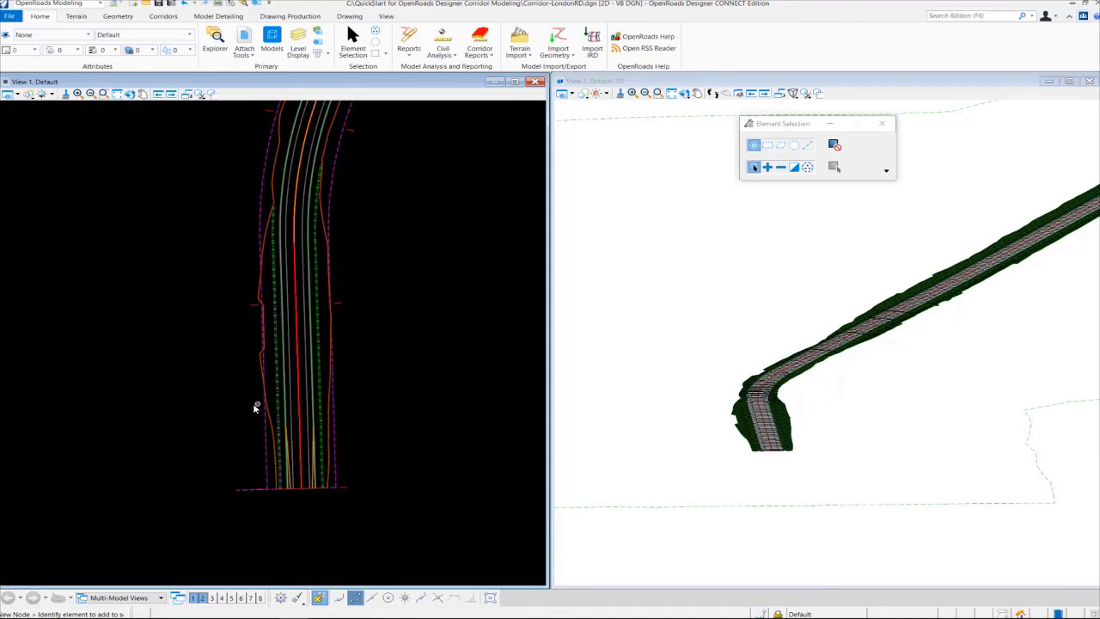
mouse_move(249, 414)
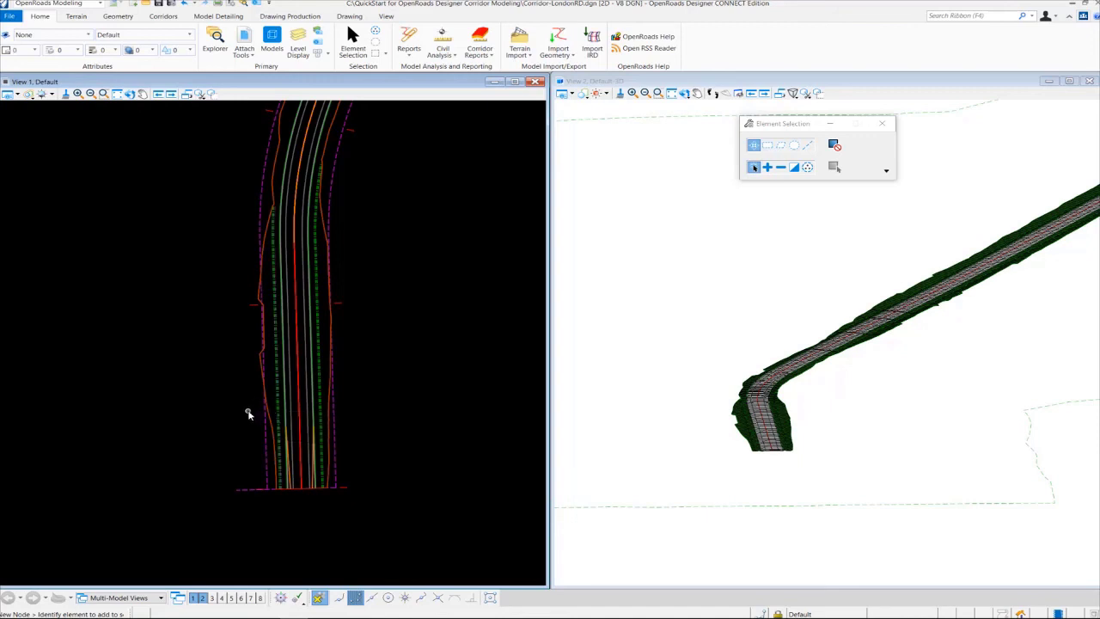
mouse_move(711, 478)
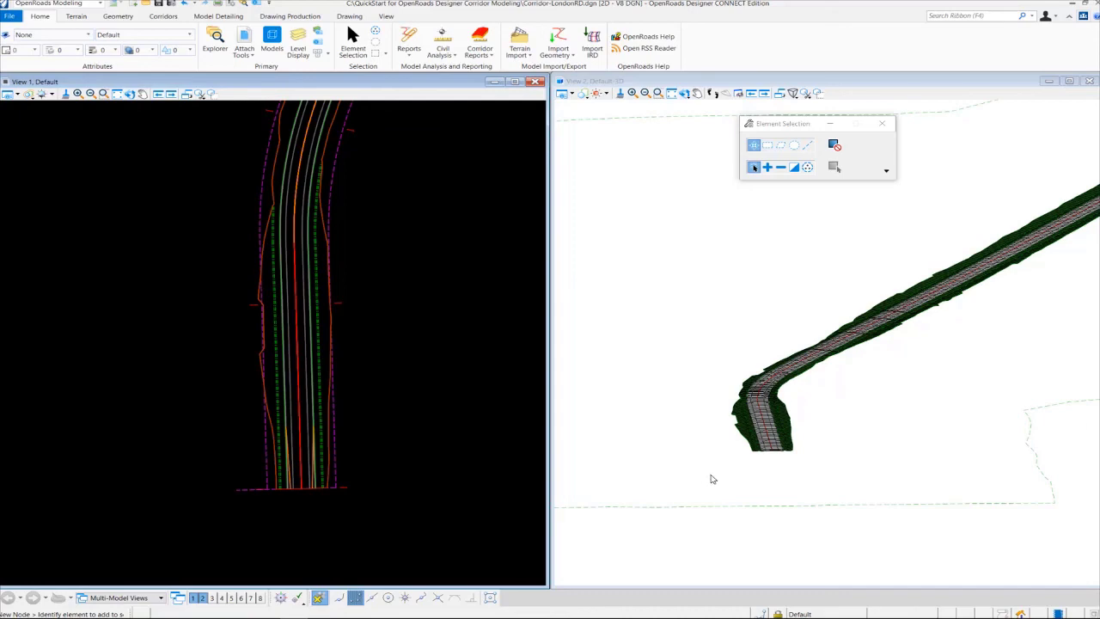
mouse_move(359, 462)
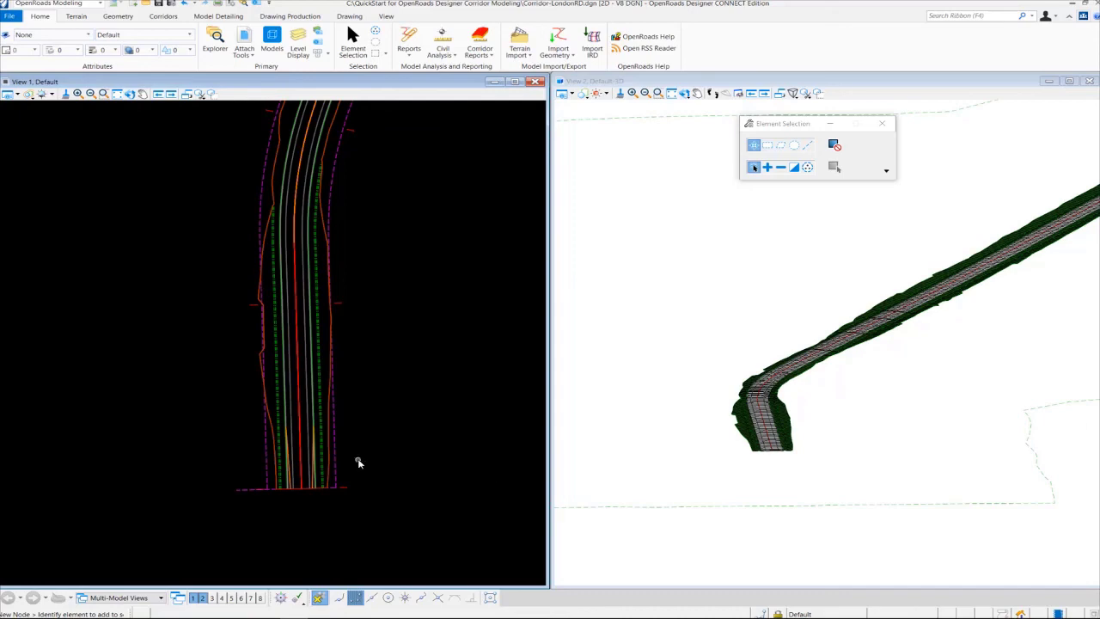